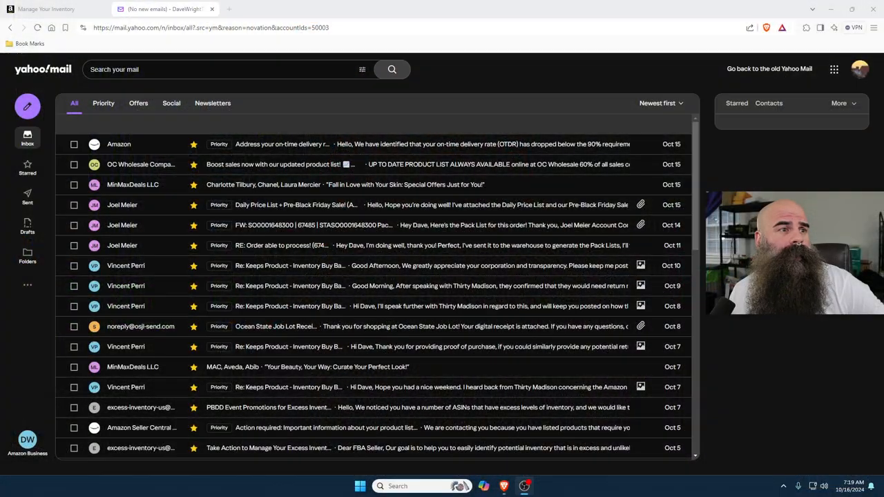
{"action": "mouse_move", "coordinate": [289, 110]}
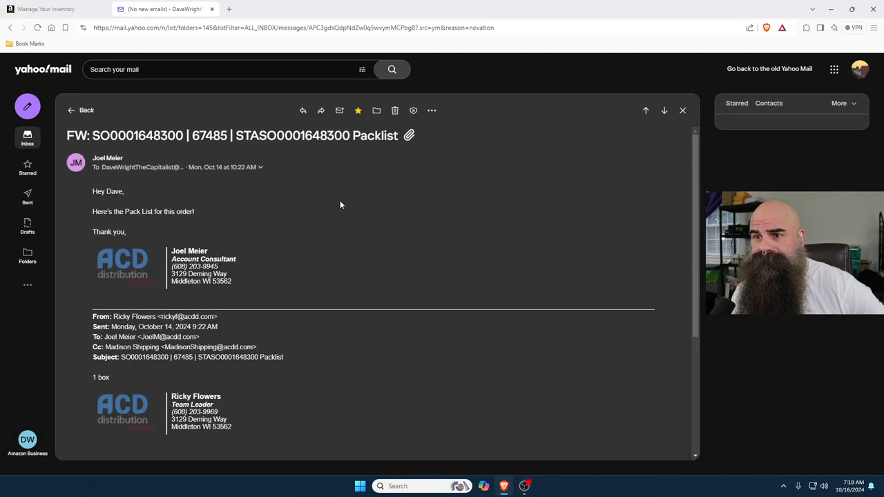
Preview the supplier's attached pack list PDF in Yahoo Mail, then return to Send to Amazon
{"action": "scroll", "scroll_direction": "down", "scroll_amount": 3}
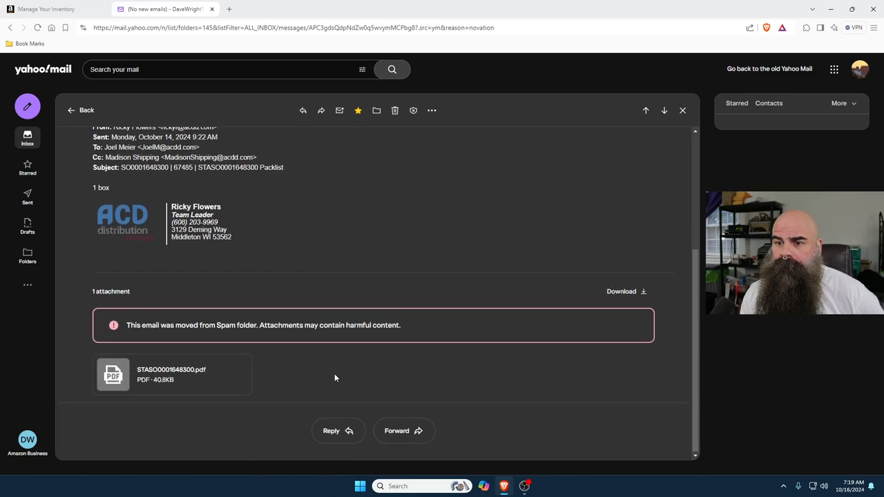
{"action": "left_click", "coordinate": [172, 374]}
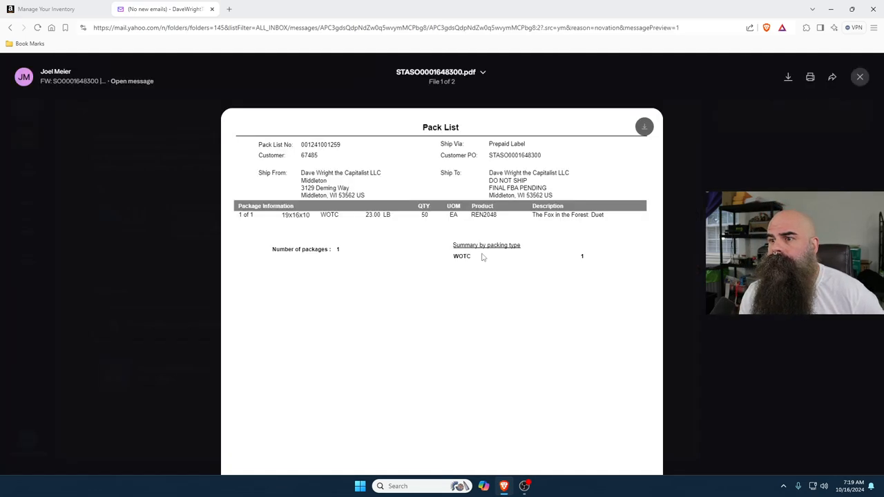
{"action": "mouse_move", "coordinate": [331, 193]}
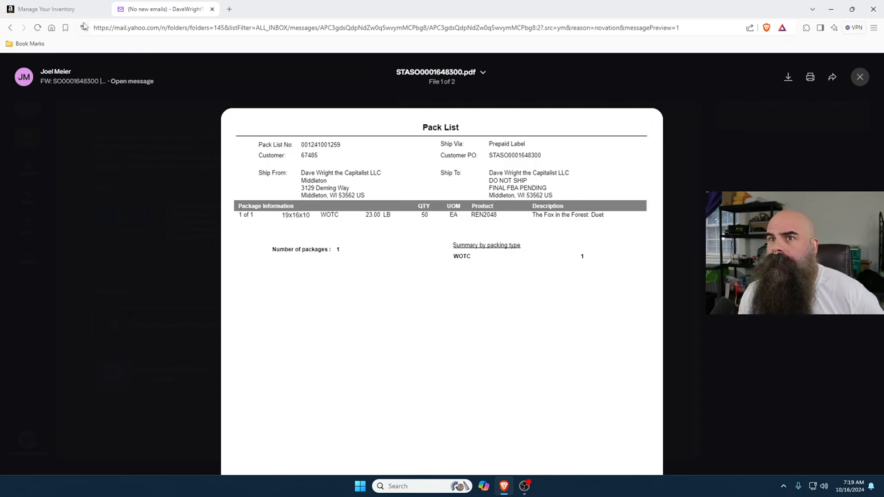
{"action": "left_click", "coordinate": [46, 9]}
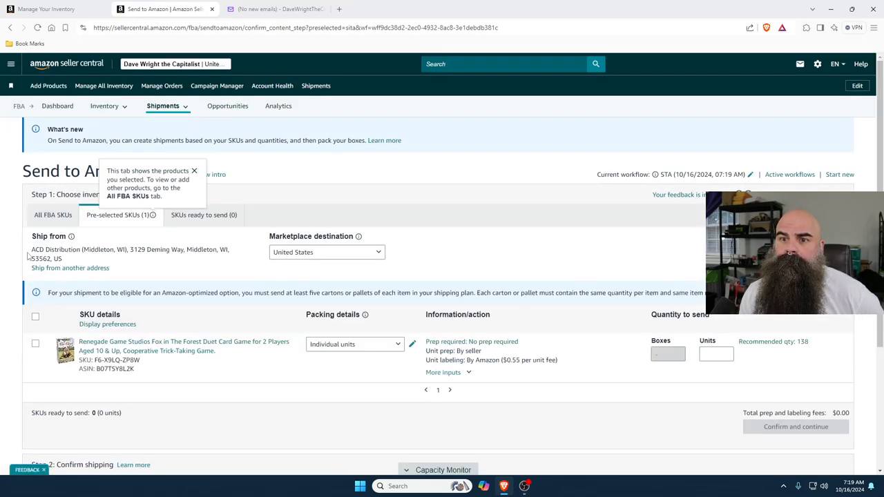
Set the Fox in the Forest Duet SKU to 50 units and confirm to continue to packing
{"action": "left_click", "coordinate": [194, 170]}
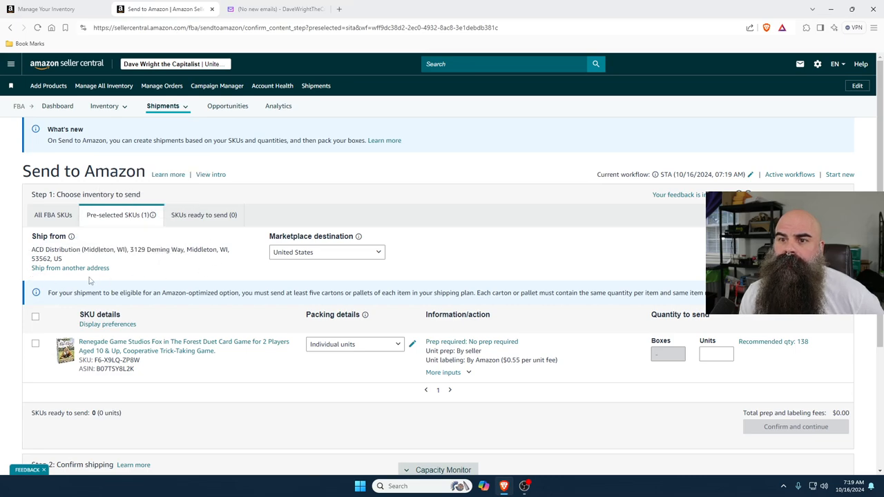
{"action": "left_click", "coordinate": [277, 9]}
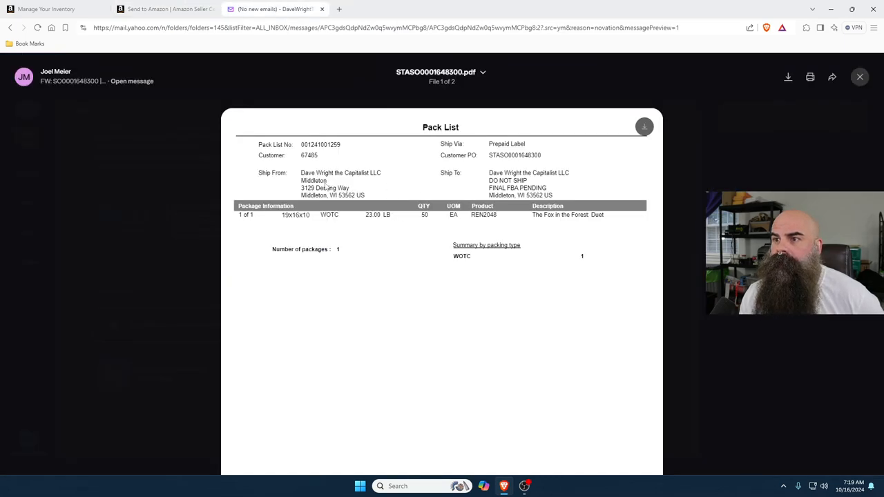
{"action": "left_click", "coordinate": [46, 9]}
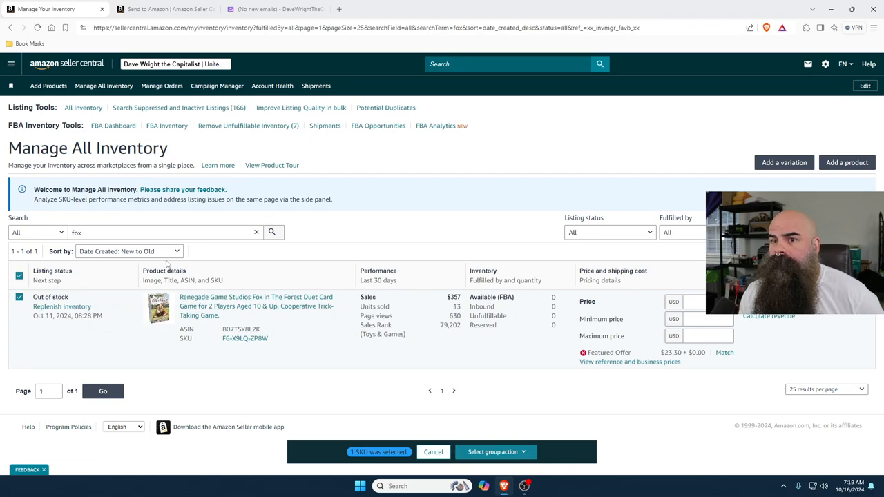
{"action": "mouse_move", "coordinate": [61, 310]}
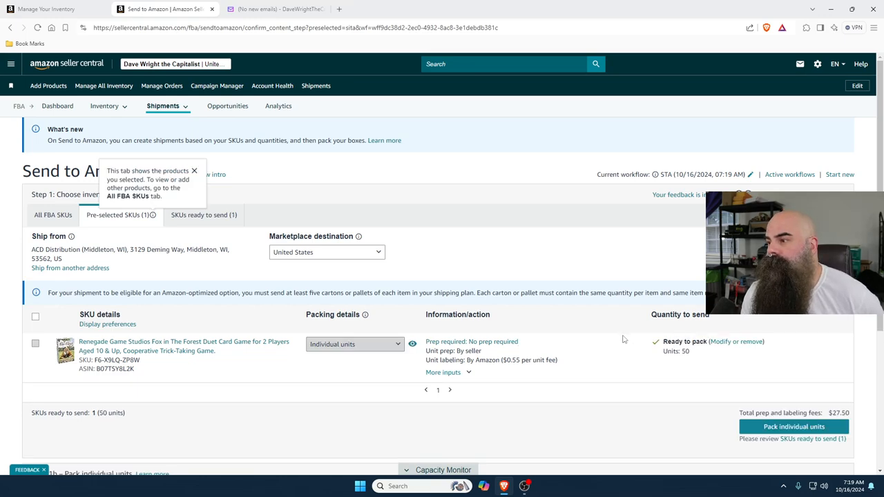
{"action": "left_click", "coordinate": [793, 426]}
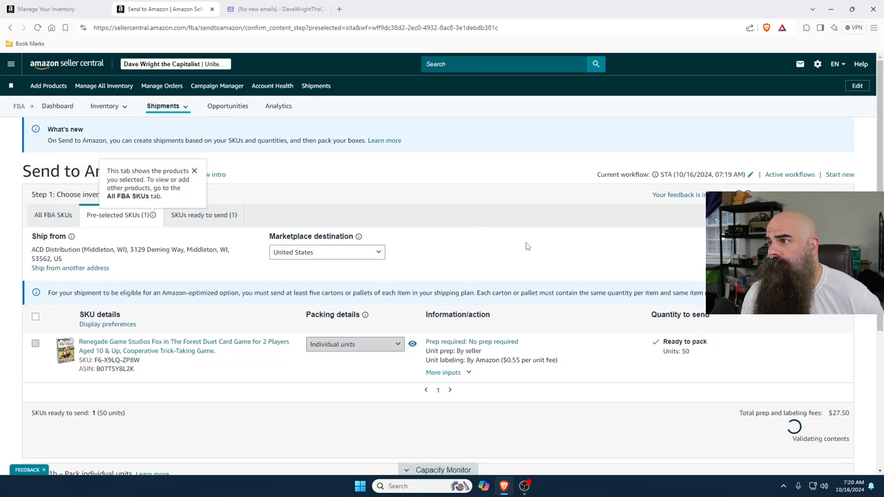
{"action": "mouse_move", "coordinate": [529, 257]}
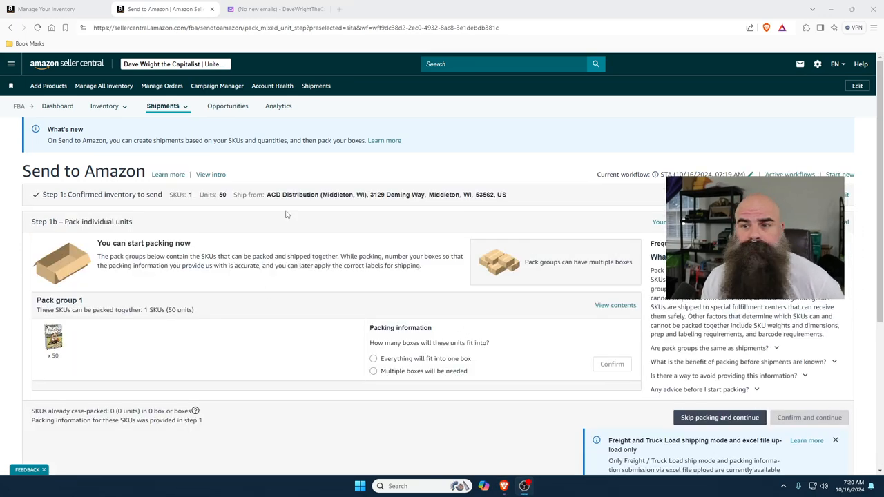
Choose one-box packing and enter box dimensions 19×16×10 in from the pack list
{"action": "left_click", "coordinate": [373, 358]}
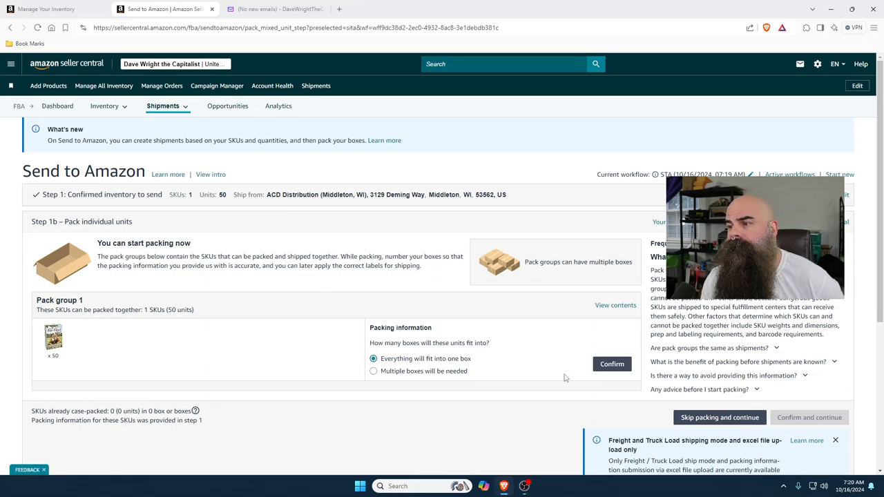
{"action": "left_click", "coordinate": [270, 9]}
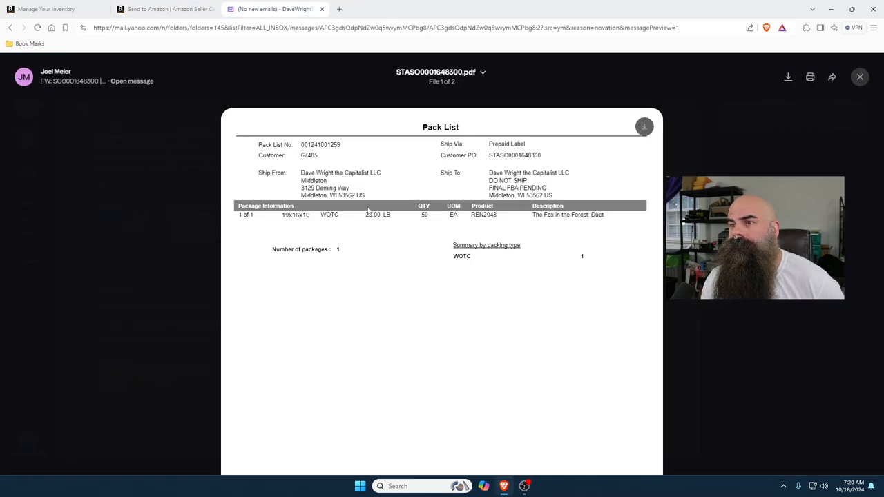
{"action": "left_click", "coordinate": [165, 9]}
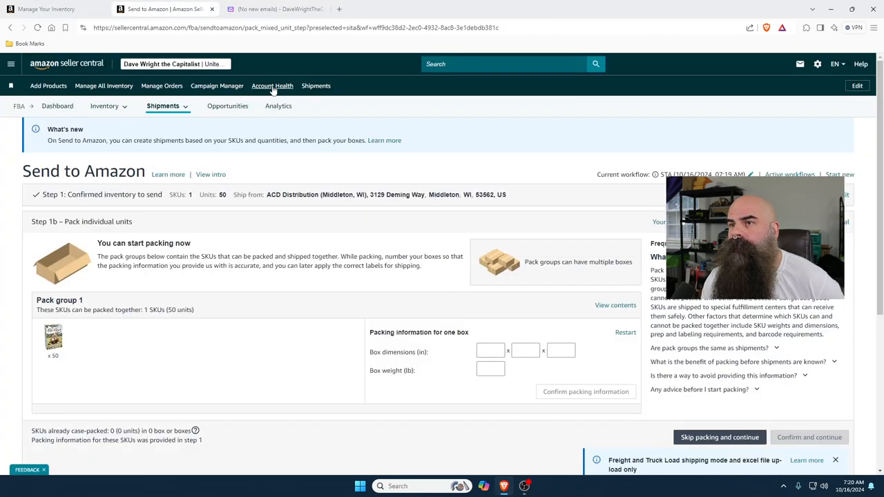
{"action": "left_click", "coordinate": [276, 9]}
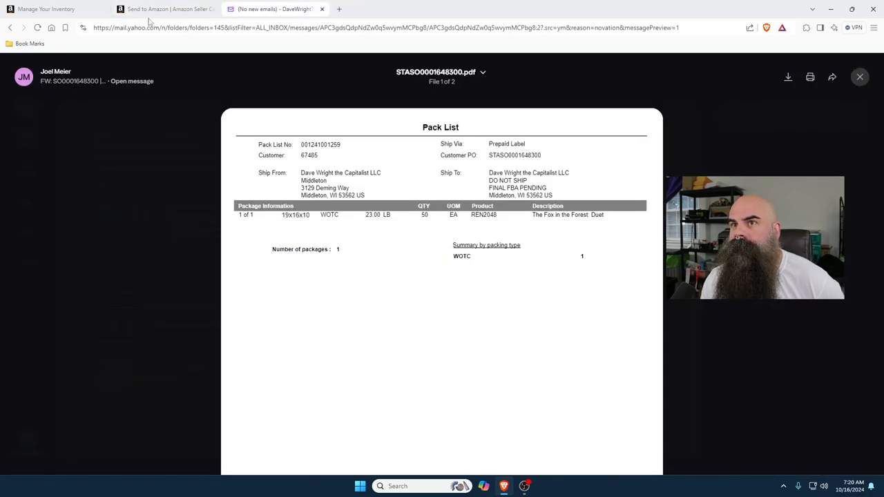
{"action": "left_click", "coordinate": [166, 9]}
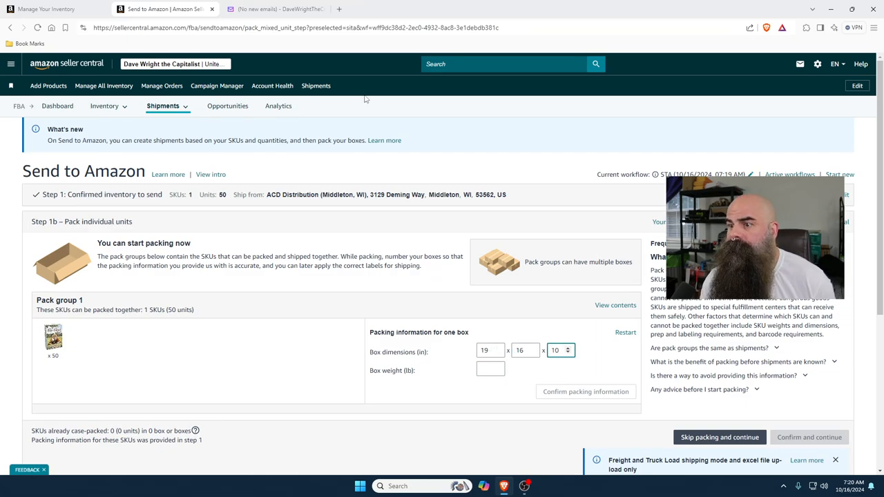
Enter the box weight of 23 lb from the pack list and confirm the packing information
{"action": "left_click", "coordinate": [273, 9]}
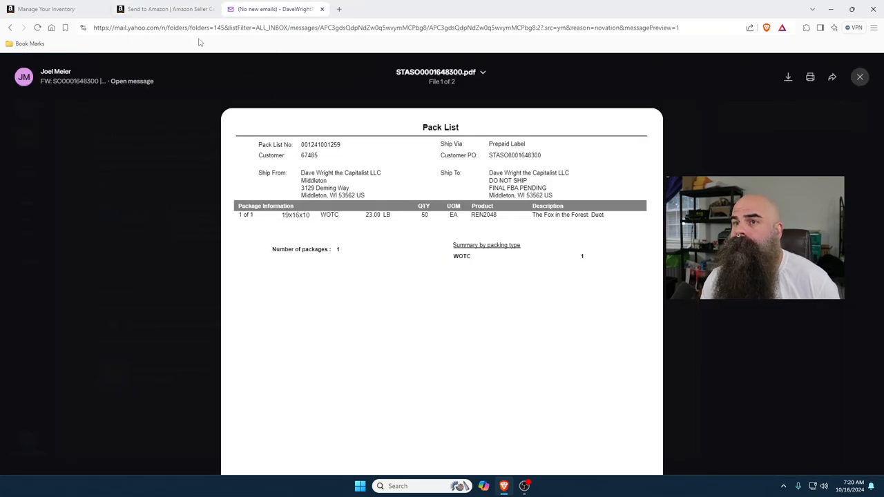
{"action": "left_click", "coordinate": [166, 9]}
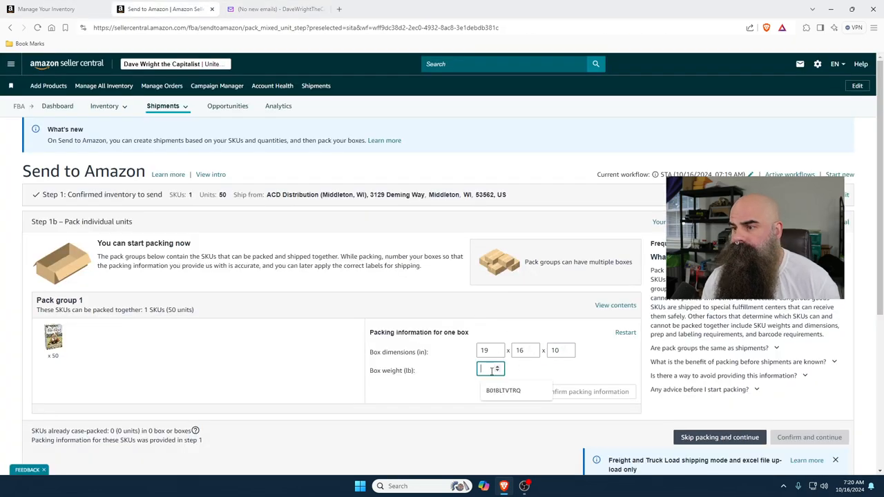
{"action": "type", "text": "23"}
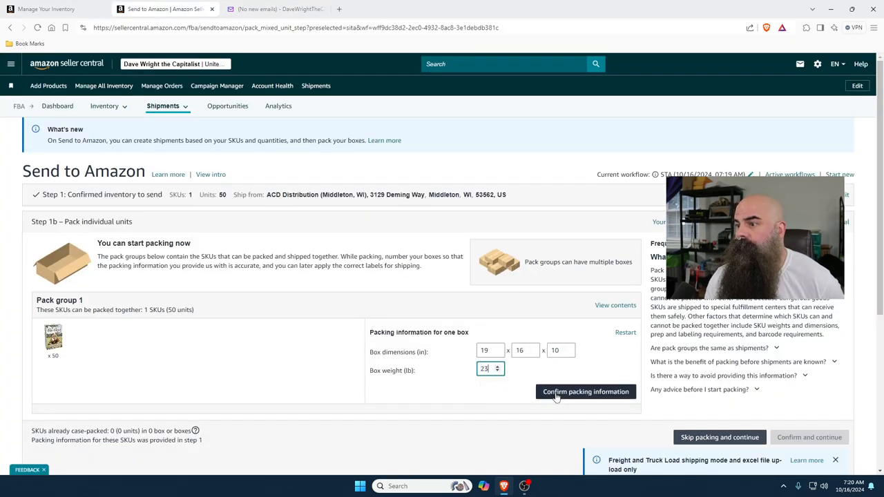
{"action": "left_click", "coordinate": [586, 391]}
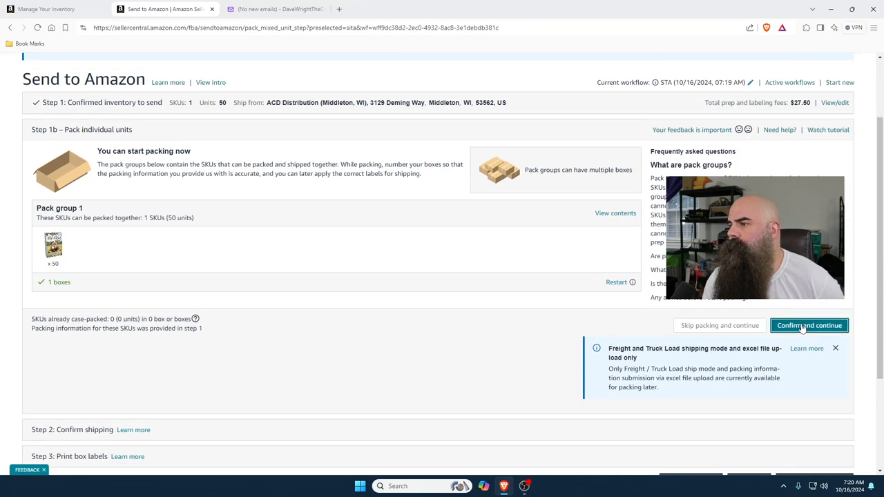
Continue to Step 2 shipping and set the ship date to October 16
{"action": "left_click", "coordinate": [808, 325]}
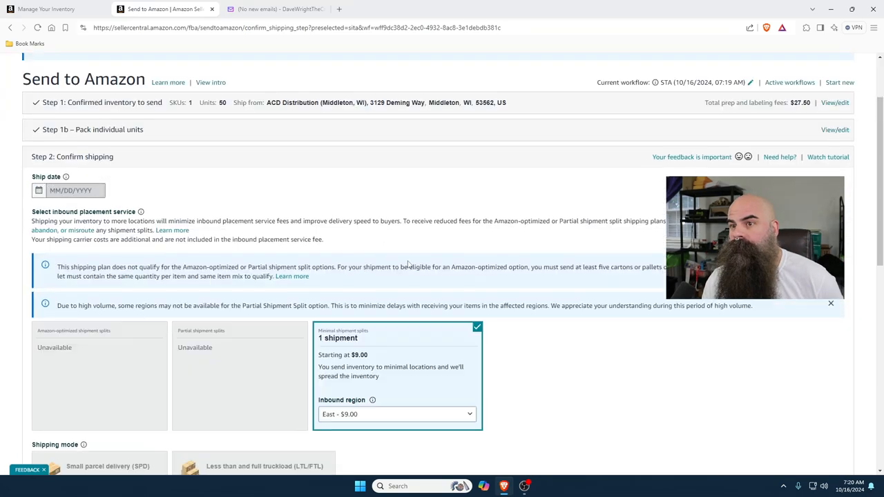
{"action": "scroll", "scroll_direction": "down", "scroll_amount": 3}
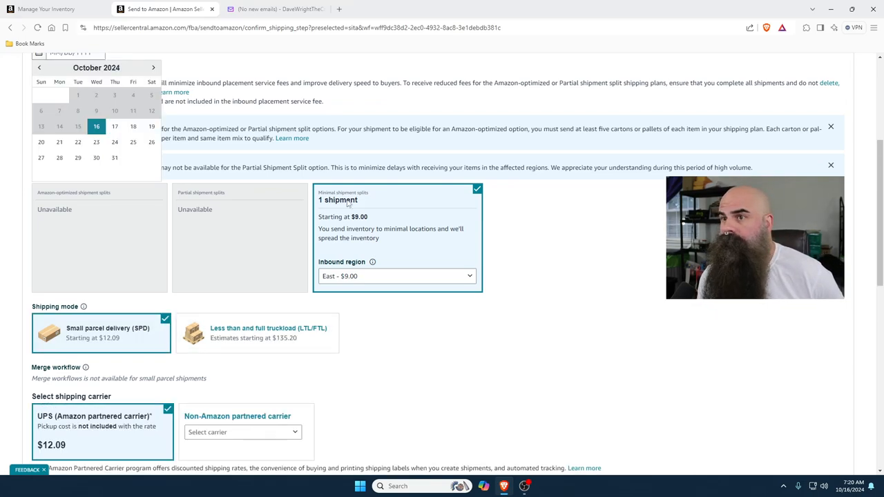
{"action": "scroll", "scroll_direction": "up", "scroll_amount": 3}
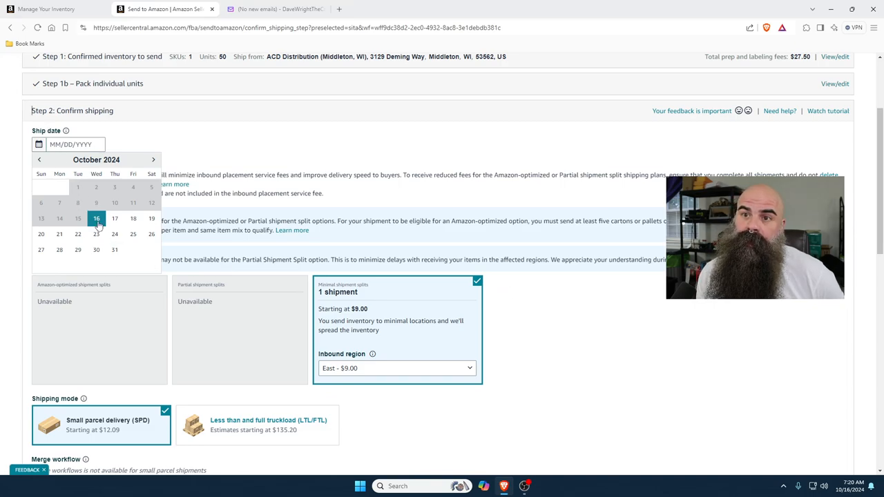
{"action": "left_click", "coordinate": [96, 218]}
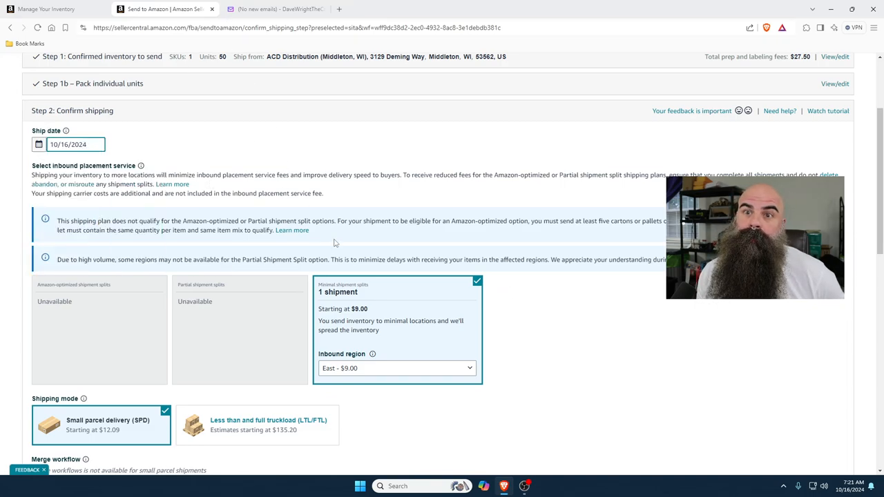
{"action": "mouse_move", "coordinate": [660, 387]}
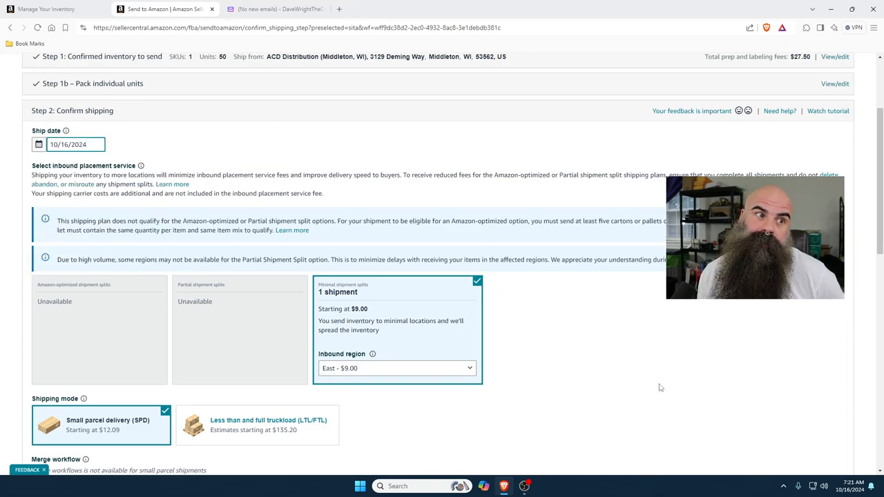
Keep East as the inbound region and review the $48.59 estimated fees before accepting
{"action": "scroll", "scroll_direction": "down", "scroll_amount": 3}
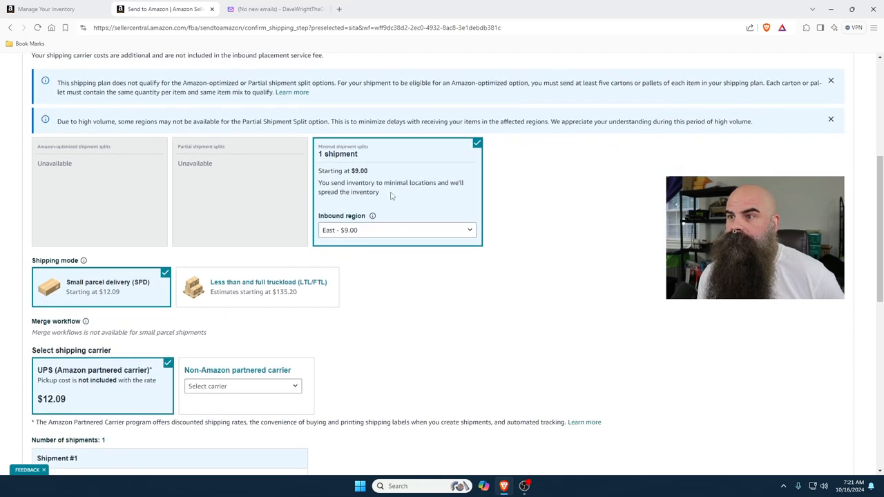
{"action": "left_click", "coordinate": [398, 230]}
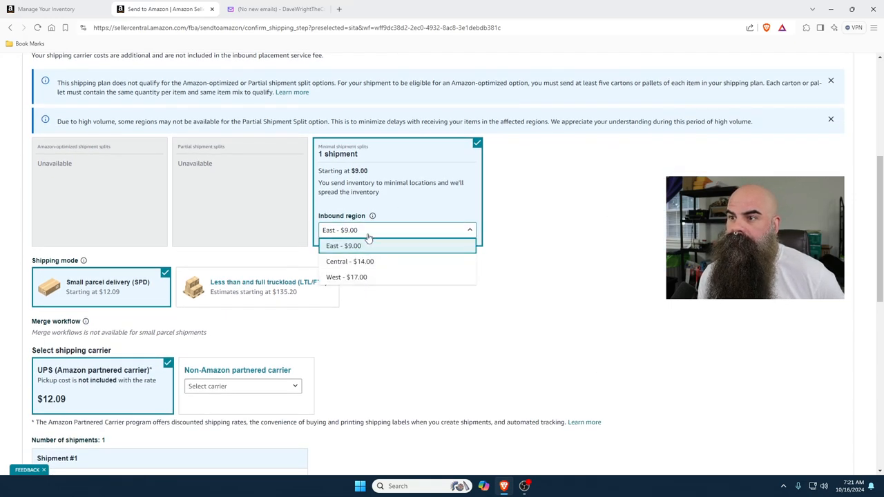
{"action": "left_click", "coordinate": [343, 245]}
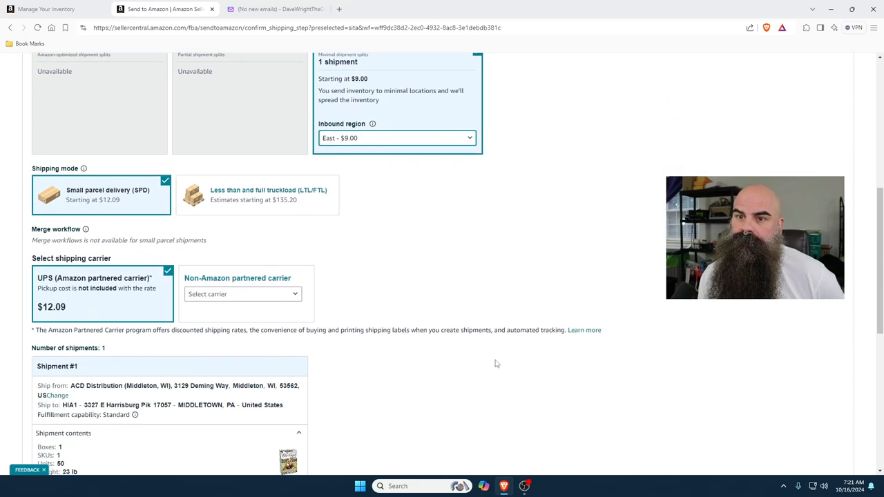
{"action": "scroll", "scroll_direction": "down", "scroll_amount": 3}
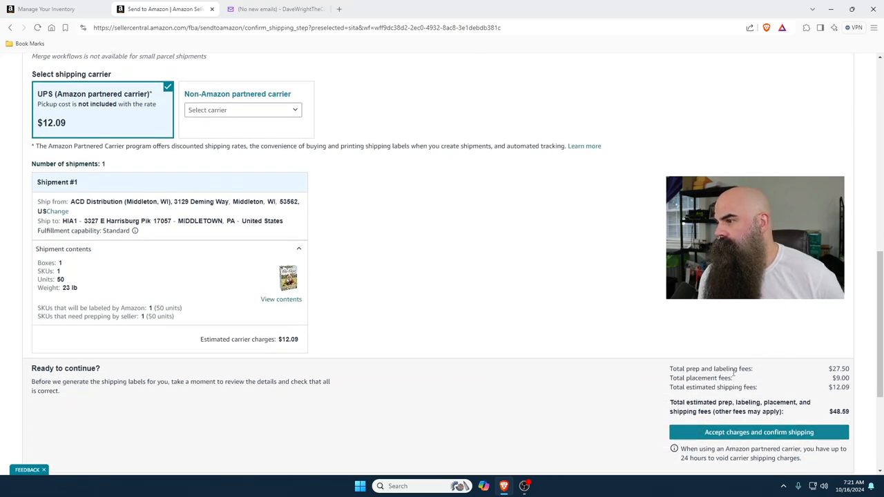
{"action": "scroll", "scroll_direction": "up", "scroll_amount": 3}
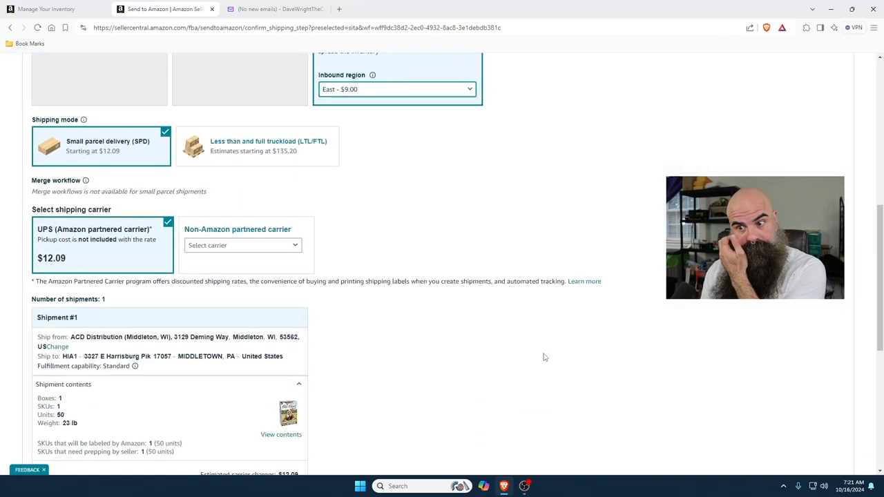
{"action": "scroll", "scroll_direction": "down", "scroll_amount": 3}
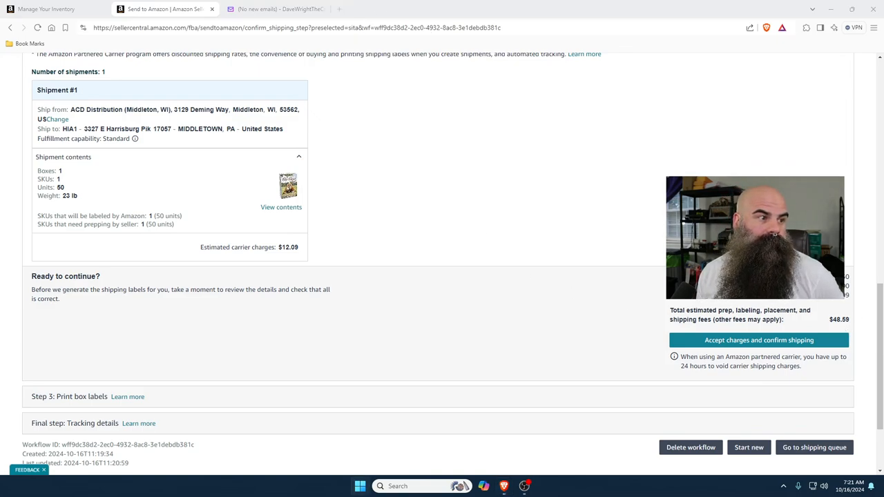
In Calculator, divide the $48.59 shipment fees by 50 units for the per-unit cost
{"action": "left_click", "coordinate": [534, 486]}
{"action": "type", "text": "48.59"}
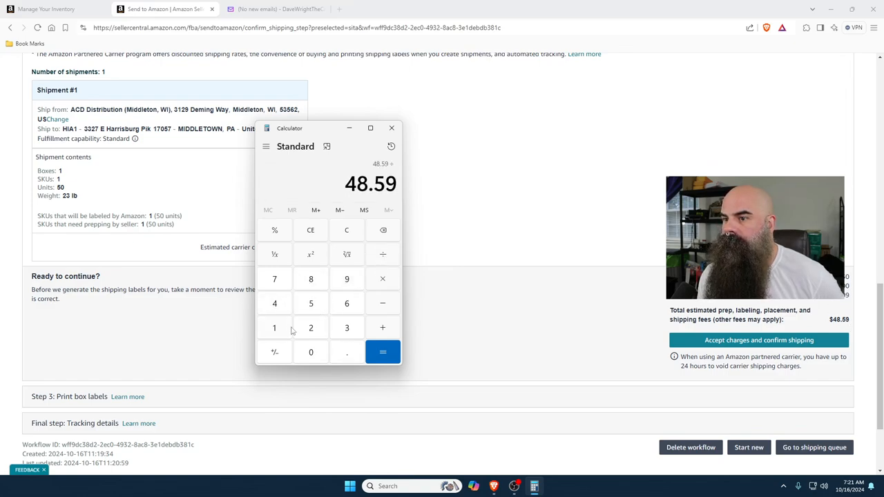
{"action": "left_click", "coordinate": [383, 353]}
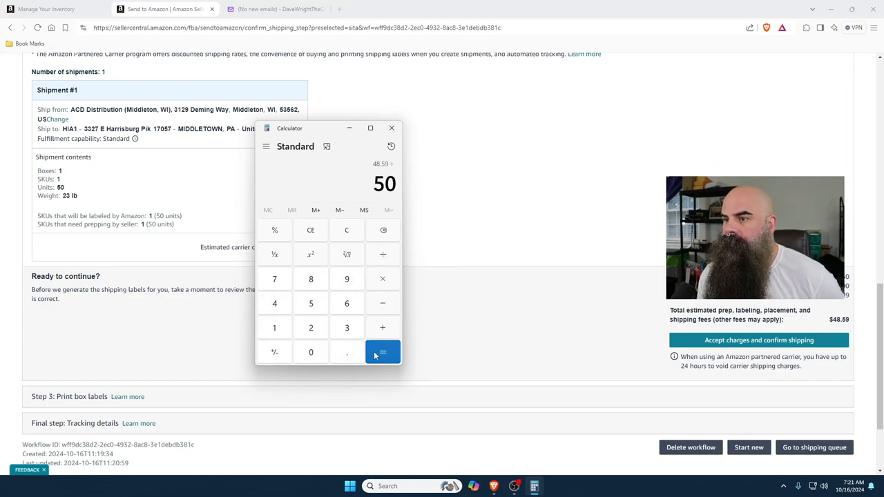
{"action": "left_click", "coordinate": [383, 352]}
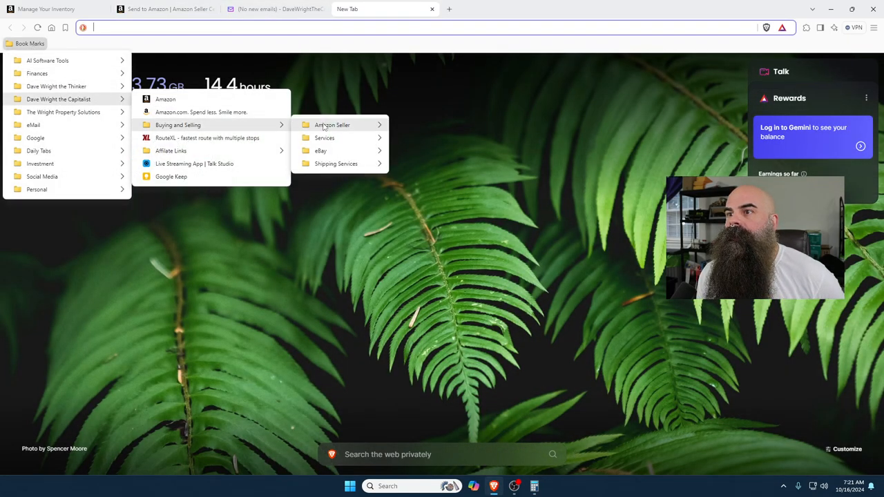
Open BQool in a new tab and copy the game's ASIN from Shipment #1's contents
{"action": "left_click", "coordinate": [570, 177]}
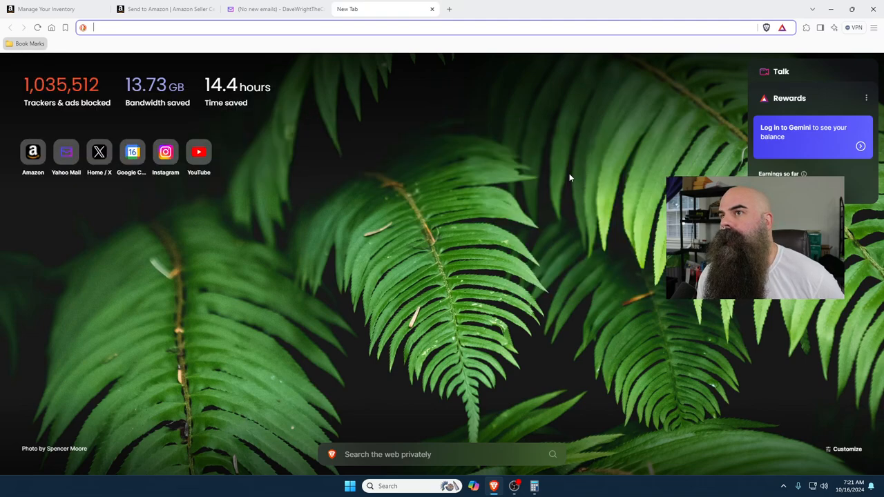
{"action": "left_click", "coordinate": [166, 9]}
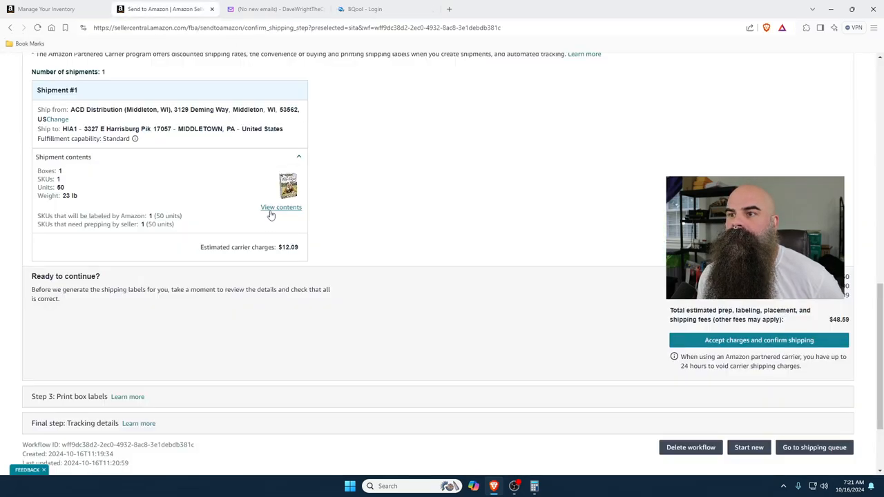
{"action": "left_click", "coordinate": [281, 207]}
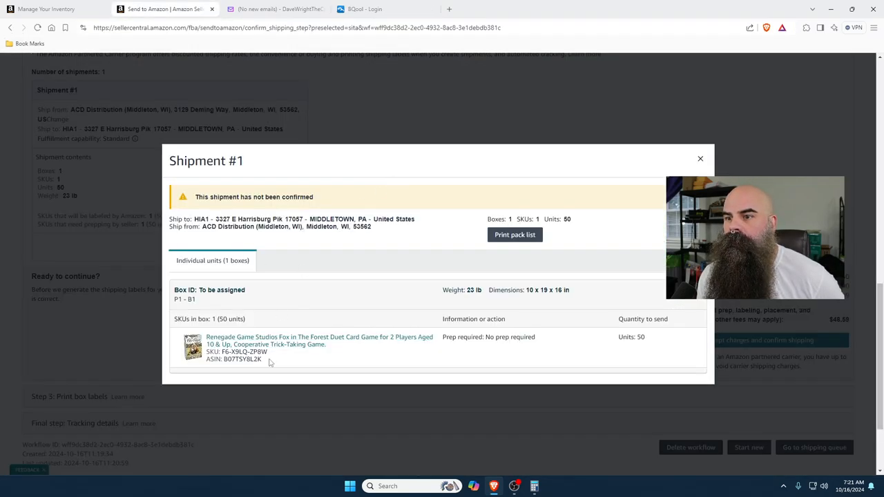
{"action": "double_click", "coordinate": [242, 359]}
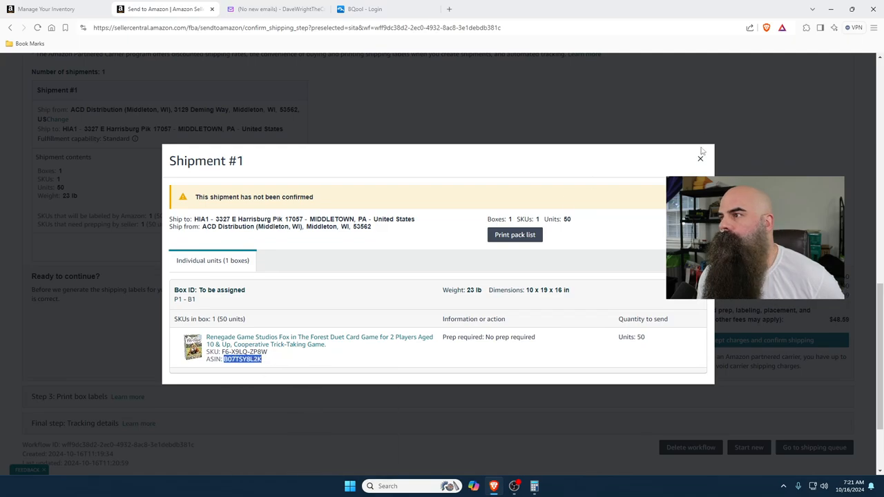
{"action": "left_click", "coordinate": [365, 9]}
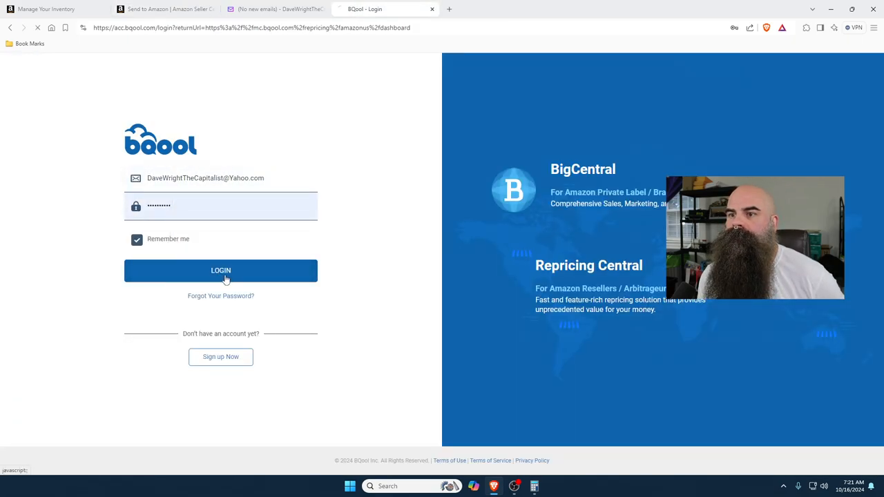
Log in to BQool Repricing Central and search Active Listings for ASIN B07TSY8L2K
{"action": "left_click", "coordinate": [221, 270]}
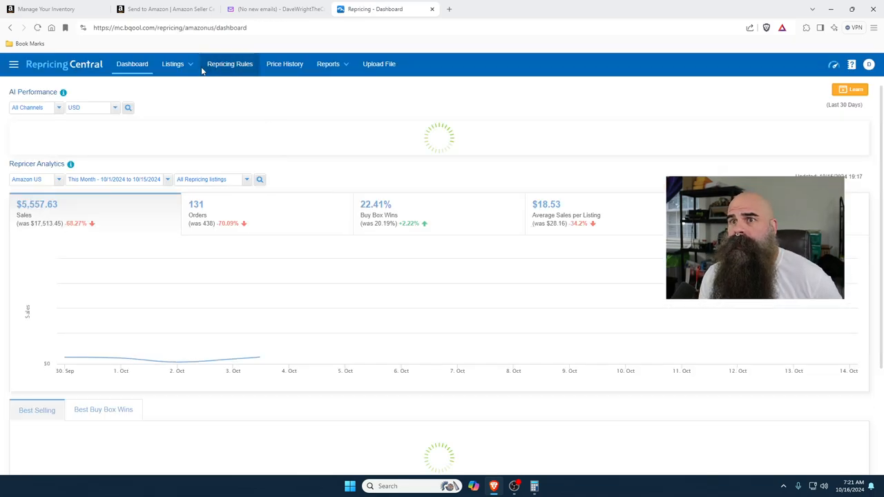
{"action": "left_click", "coordinate": [172, 63]}
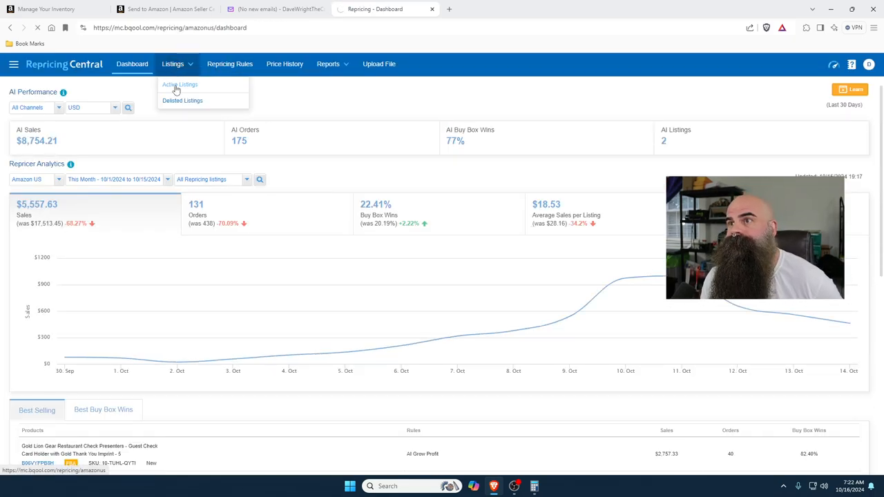
{"action": "left_click", "coordinate": [179, 84]}
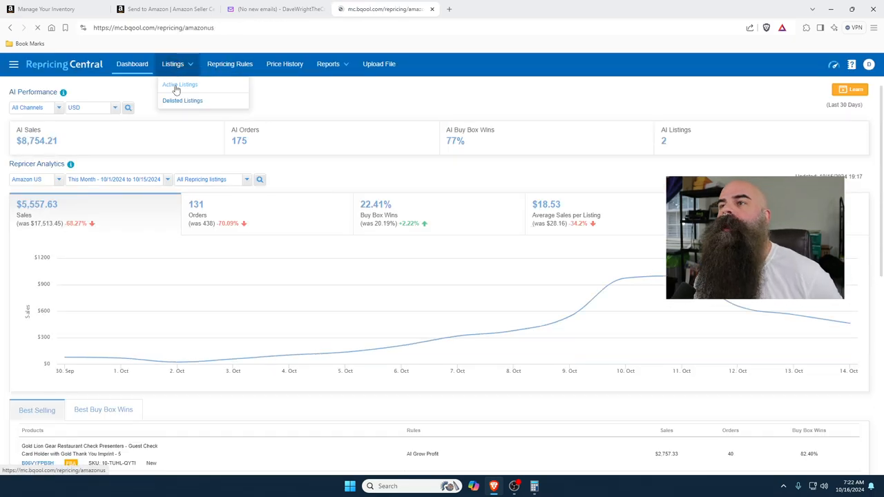
{"action": "left_click", "coordinate": [180, 84]}
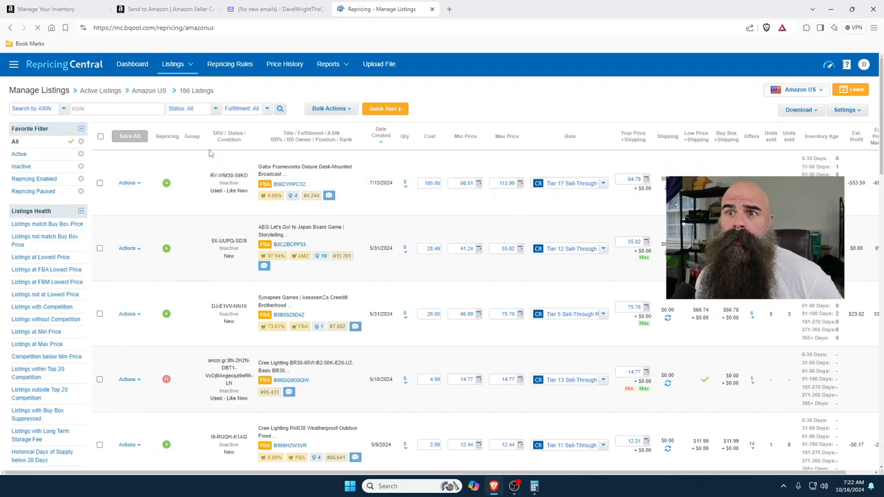
{"action": "type", "text": "B07TSY8L2k"}
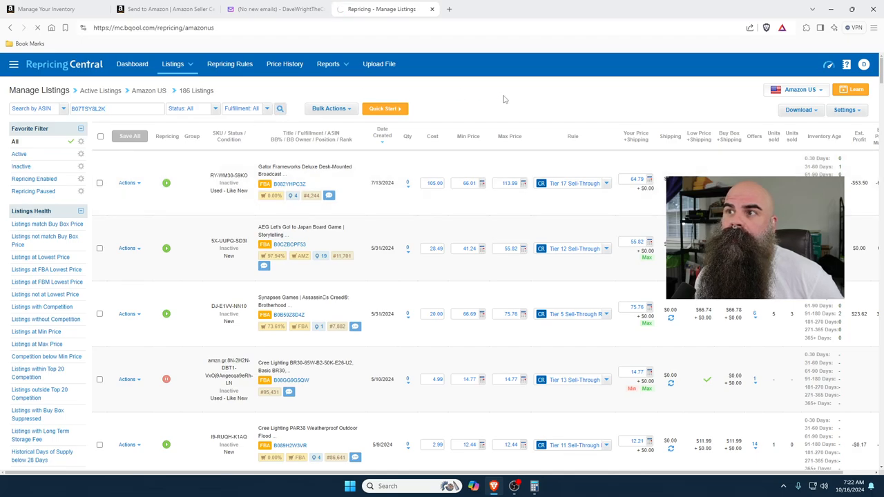
{"action": "left_click", "coordinate": [280, 108]}
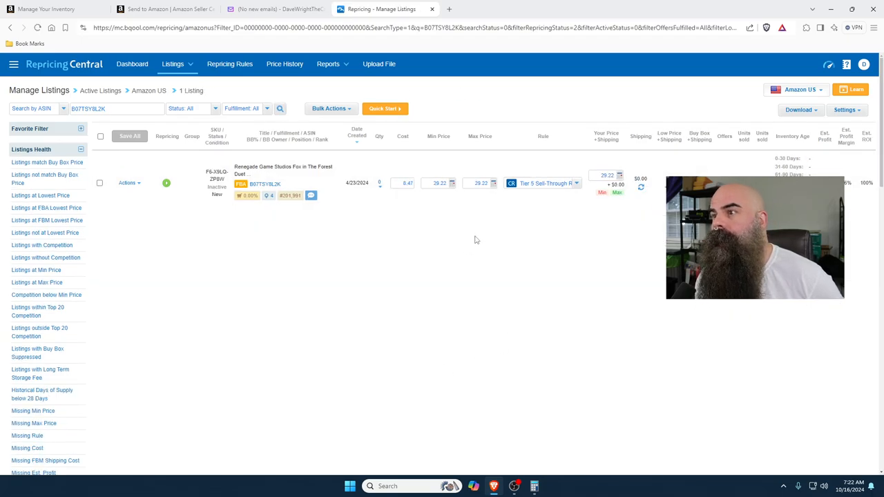
Use the Max Price Profit Calculator with additional cost 1 to set the max price to 29.4
{"action": "left_click", "coordinate": [493, 183]}
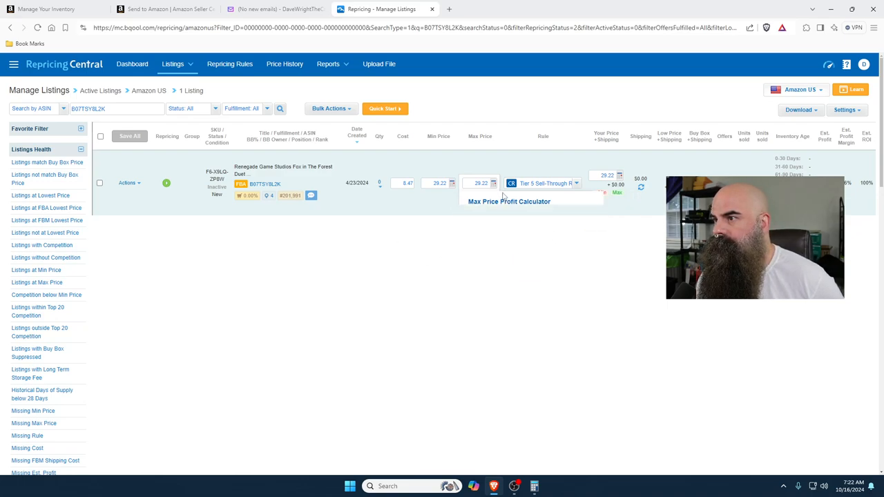
{"action": "left_click", "coordinate": [509, 201]}
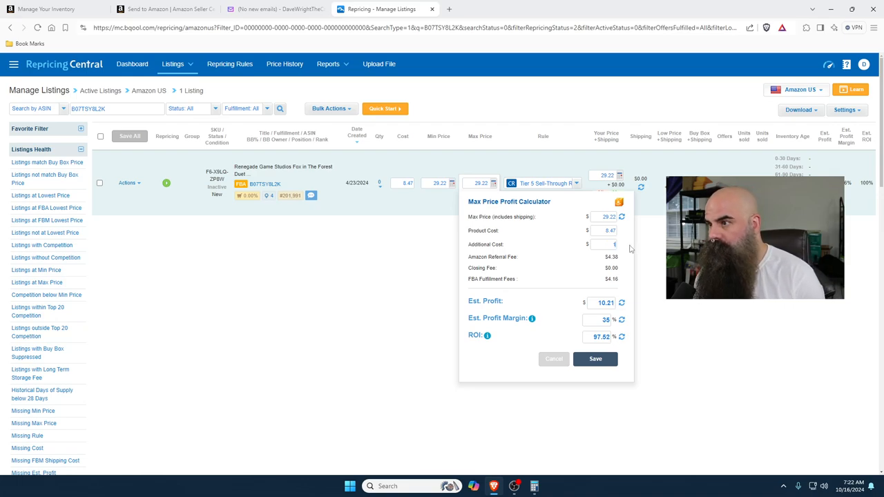
{"action": "type", "text": "1"}
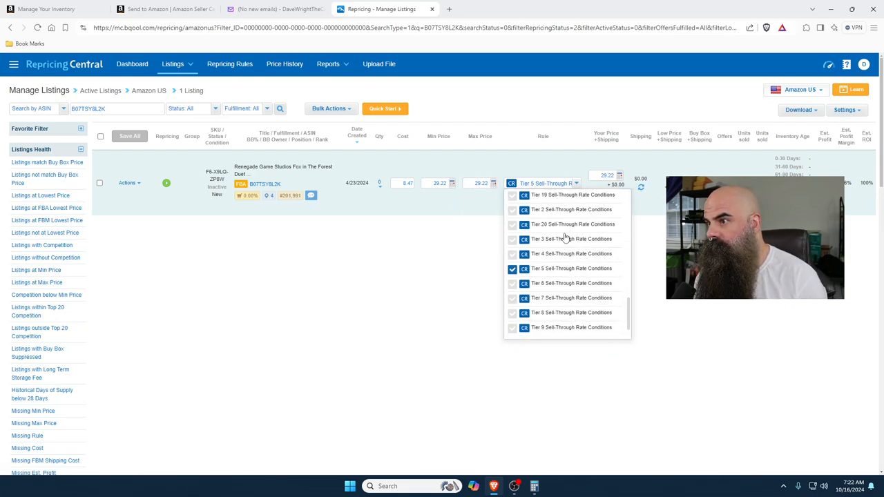
{"action": "left_click", "coordinate": [572, 253]}
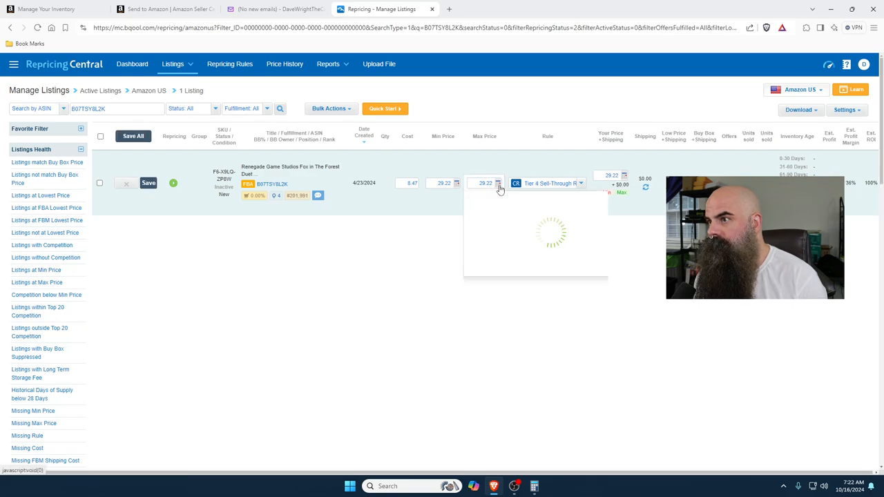
{"action": "left_click", "coordinate": [500, 183]}
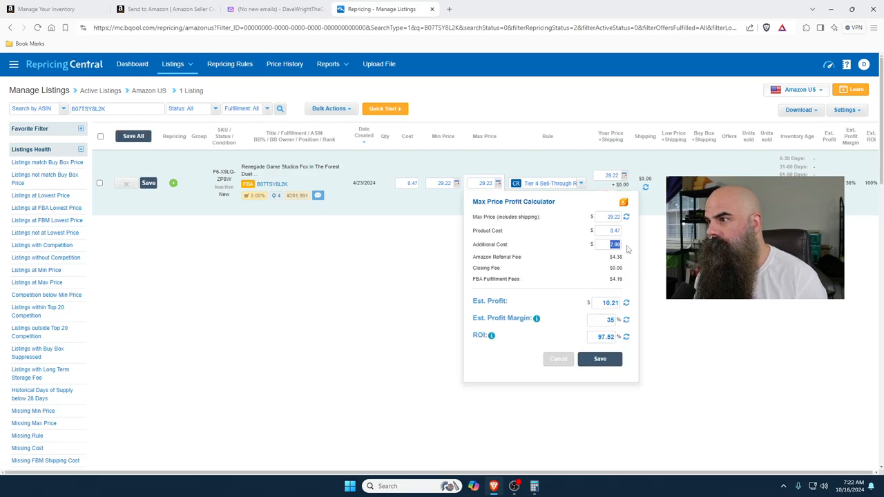
{"action": "type", "text": "1"}
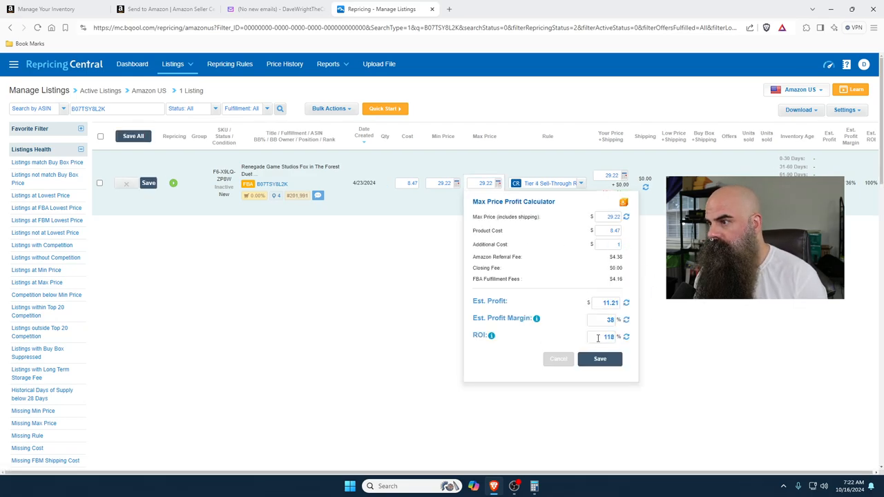
{"action": "left_click", "coordinate": [627, 337]}
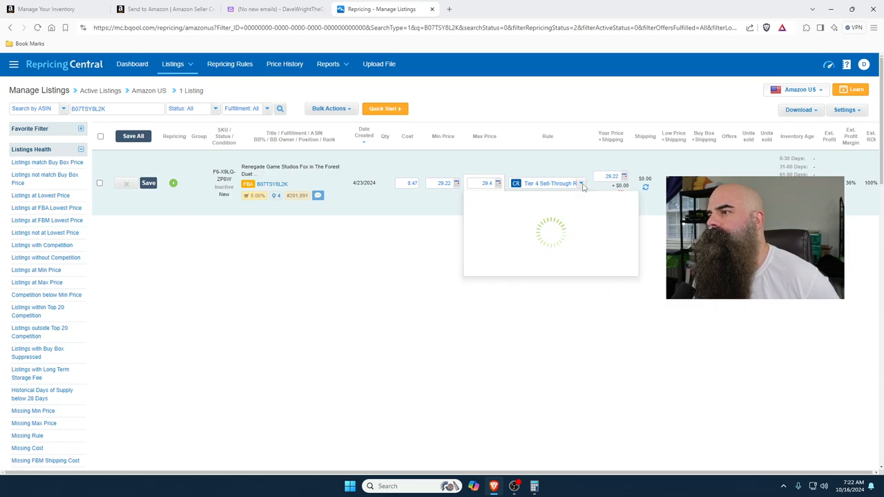
Switch the listing's rule to Tier 3 Sell-Through and save the pricing changes
{"action": "left_click", "coordinate": [581, 183]}
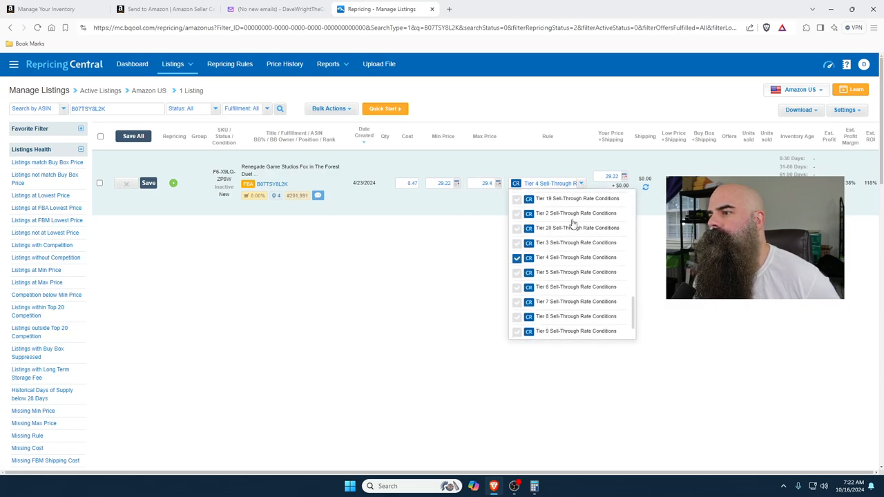
{"action": "left_click", "coordinate": [576, 243]}
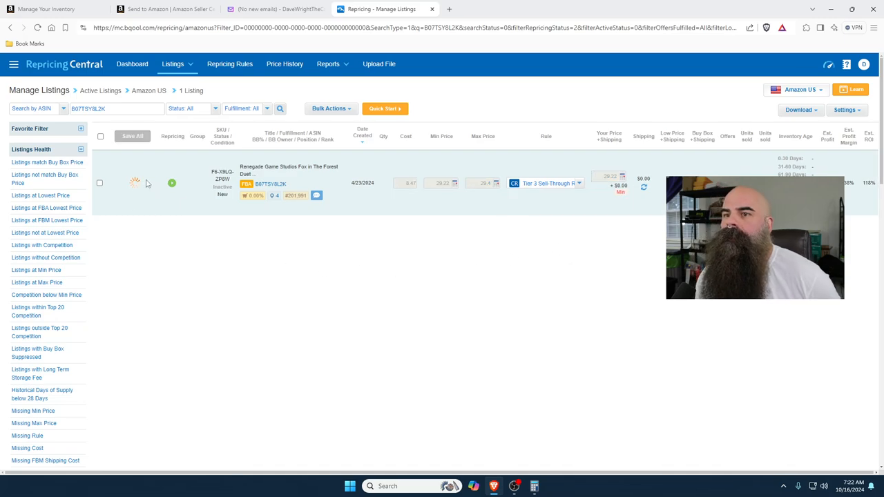
{"action": "left_click", "coordinate": [165, 9]}
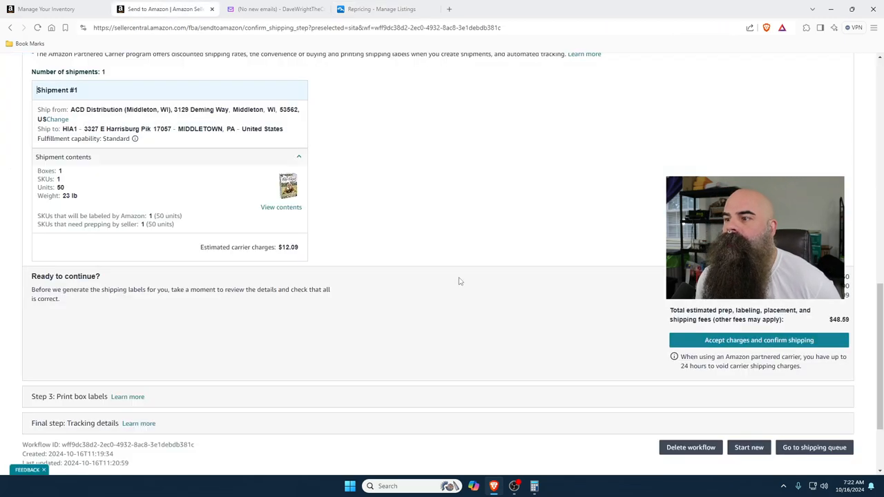
Accept the $48.59 charges and confirm UPS shipping for Shipment #1
{"action": "left_click", "coordinate": [758, 339]}
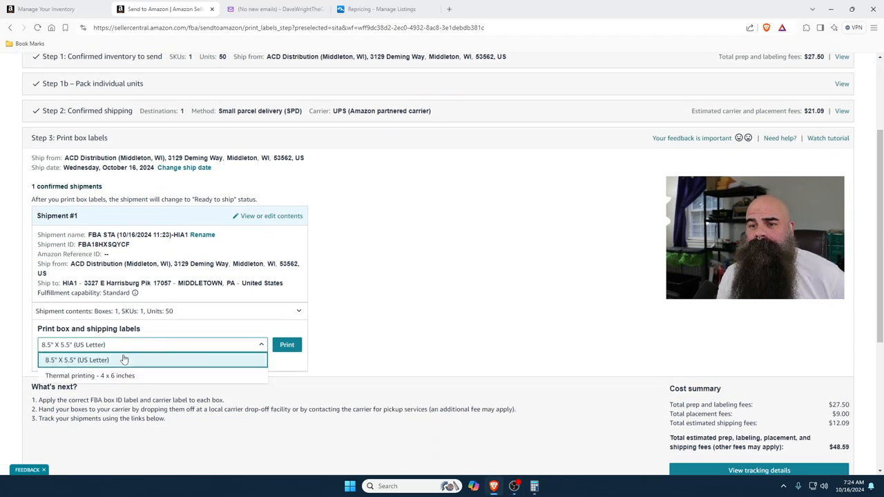
Generate the box and shipping labels in 4 x 6 inch thermal format and start printing
{"action": "left_click", "coordinate": [90, 375]}
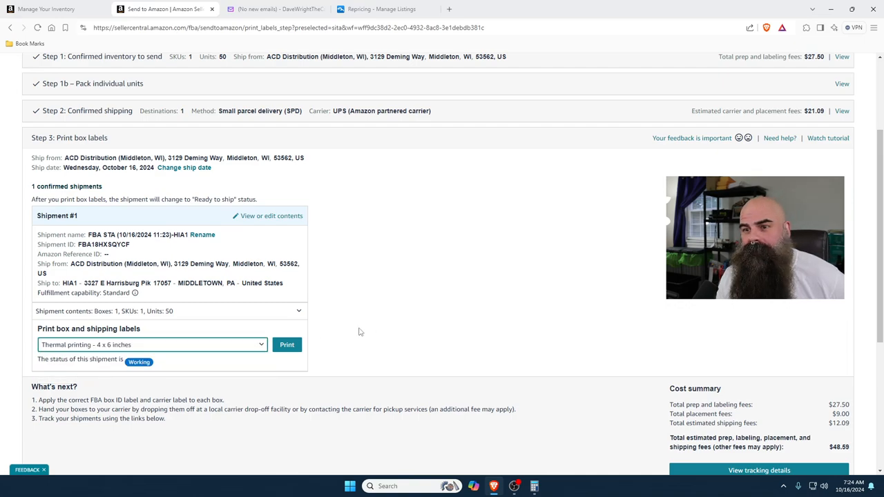
{"action": "left_click", "coordinate": [287, 344]}
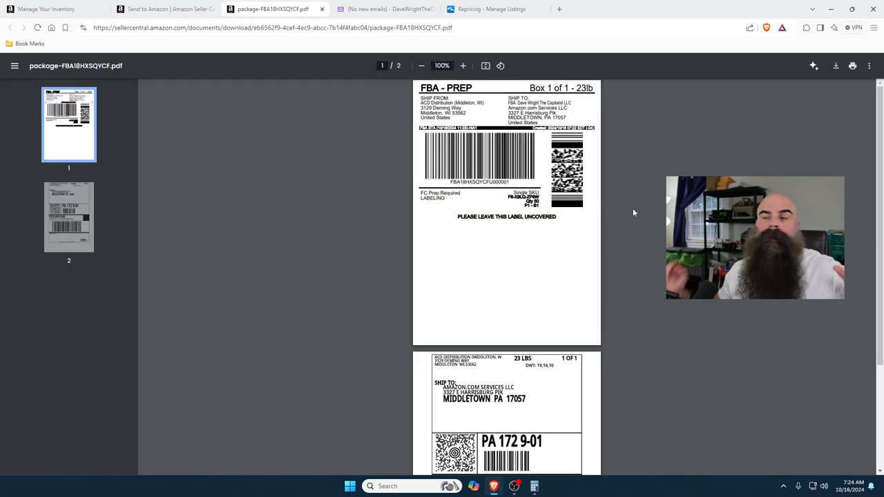
{"action": "left_click", "coordinate": [852, 65]}
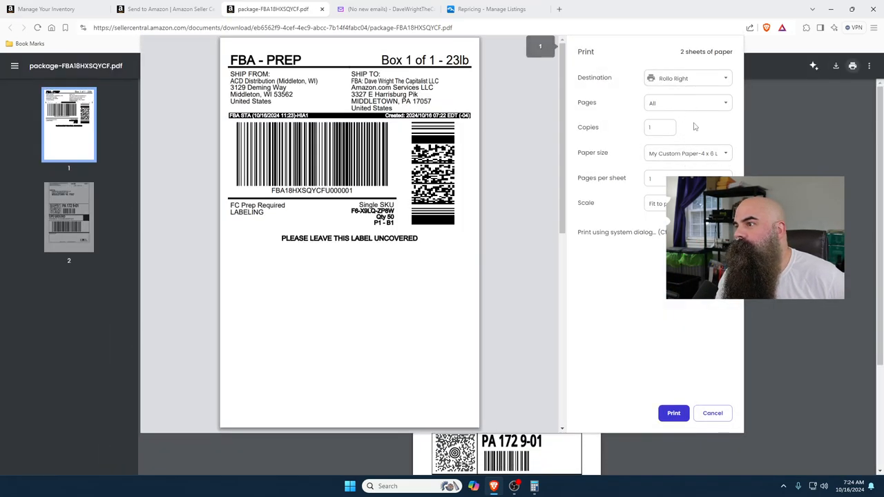
Save the labels as package-FBA18HXSQYCF.pdf on the Desktop and close the PDF
{"action": "left_click", "coordinate": [686, 78]}
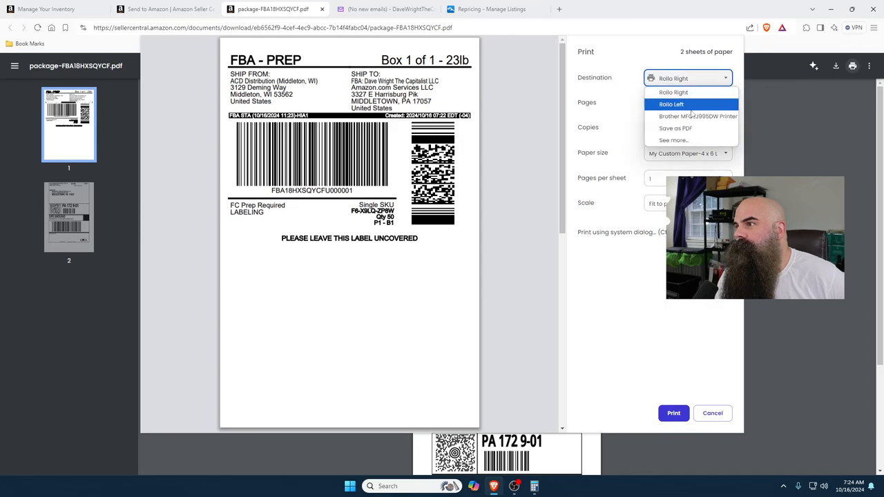
{"action": "left_click", "coordinate": [676, 128]}
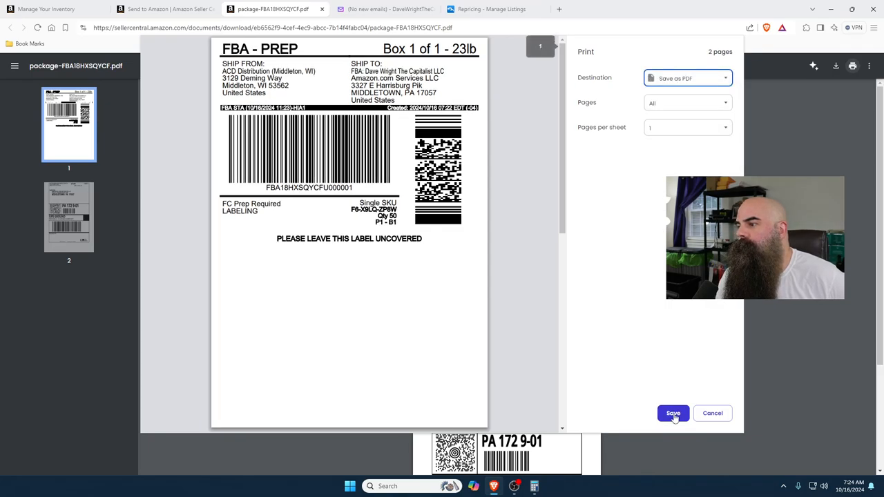
{"action": "left_click", "coordinate": [673, 413]}
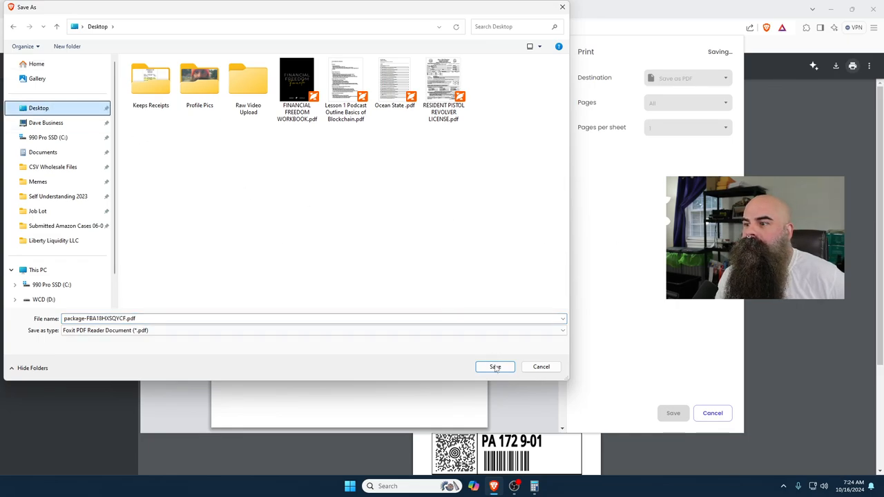
{"action": "left_click", "coordinate": [494, 367]}
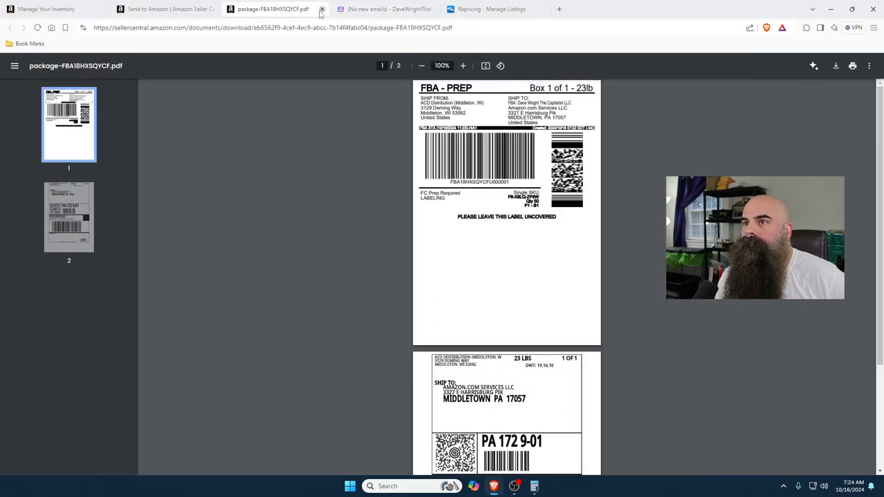
{"action": "left_click", "coordinate": [321, 9]}
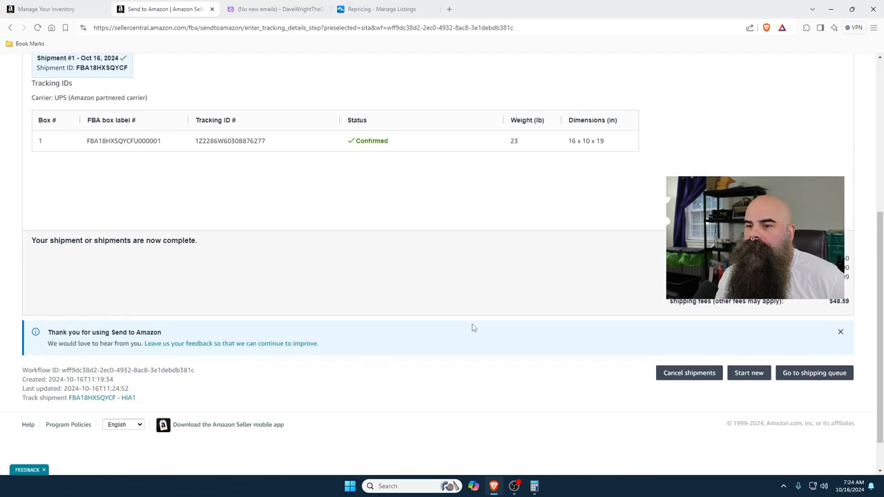
Close the finished Send to Amazon tab and the pack list preview in Yahoo Mail
{"action": "scroll", "scroll_direction": "up", "scroll_amount": 3}
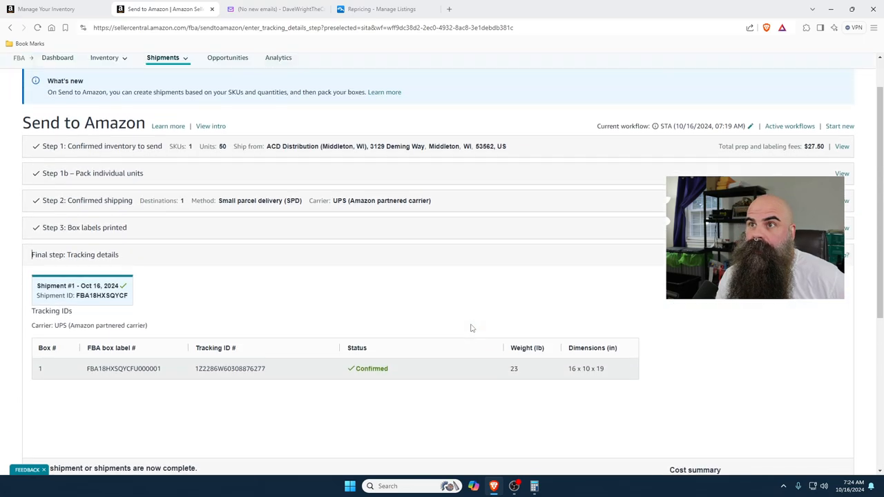
{"action": "left_click", "coordinate": [166, 9]}
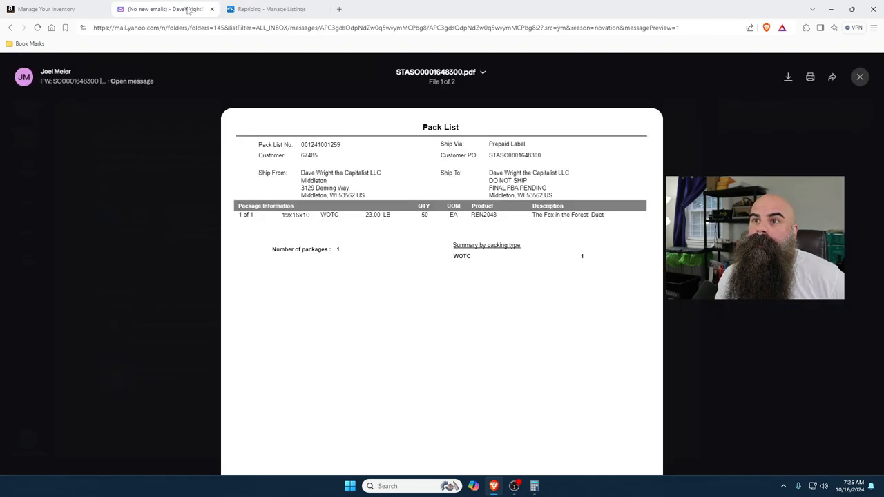
{"action": "left_click", "coordinate": [860, 77]}
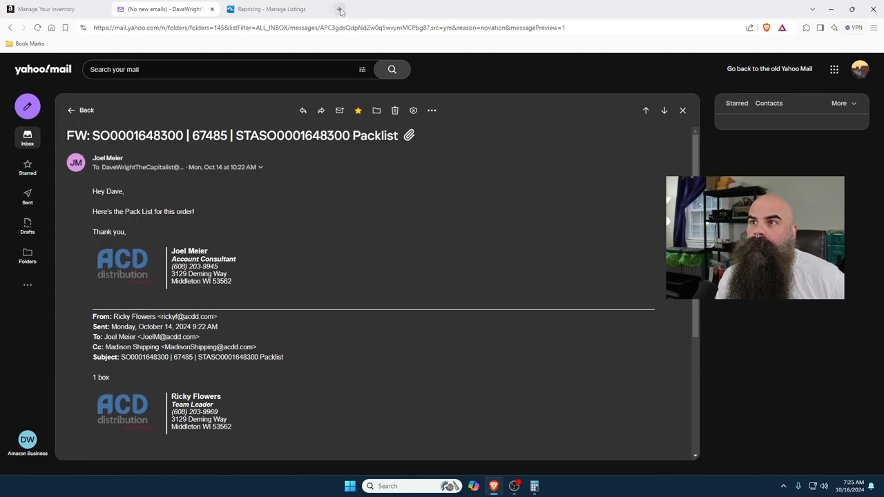
Start a new ChatGPT chat in another tab and select the supplier's short message text in Yahoo Mail
{"action": "left_click", "coordinate": [340, 11]}
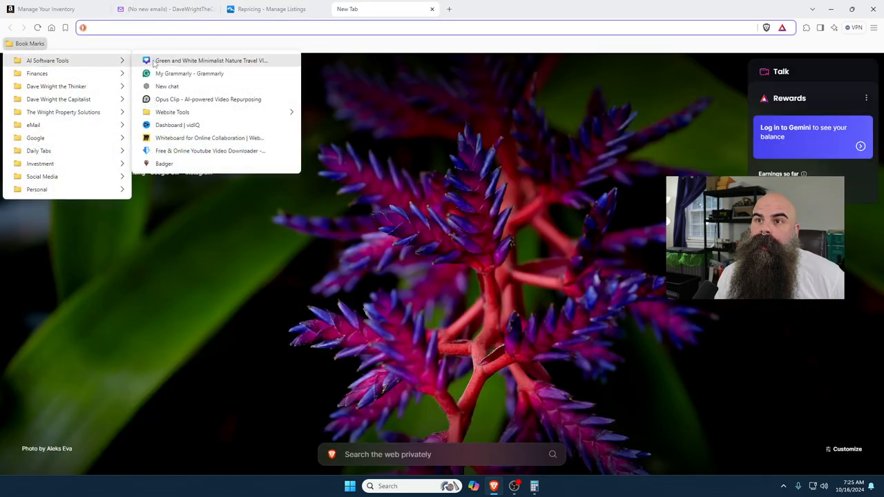
{"action": "left_click", "coordinate": [167, 86]}
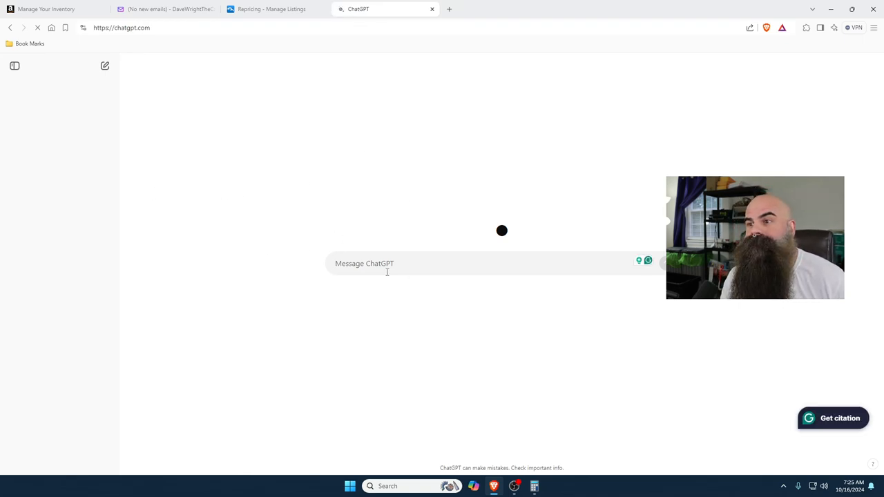
{"action": "left_click", "coordinate": [165, 9]}
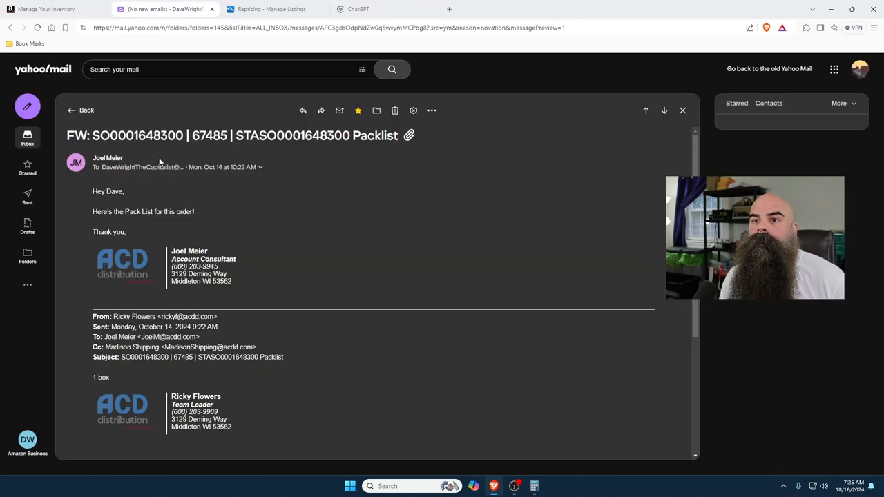
{"action": "double_click", "coordinate": [107, 192]}
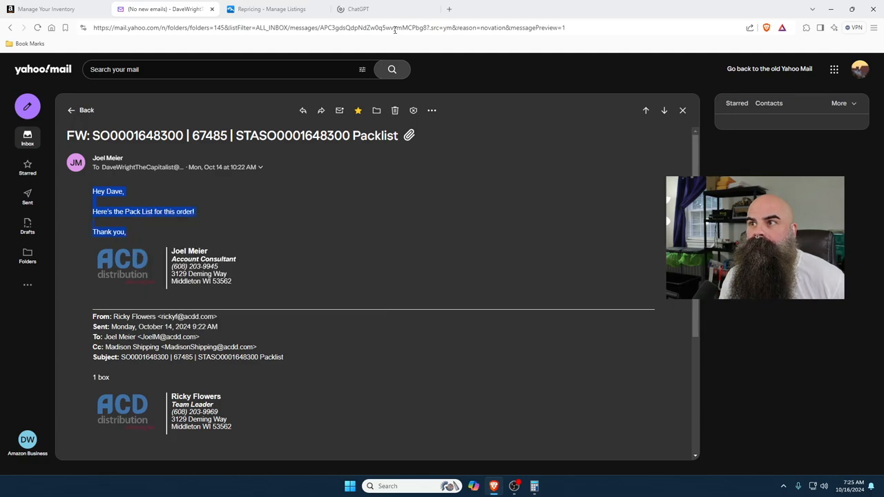
{"action": "left_click", "coordinate": [358, 9]}
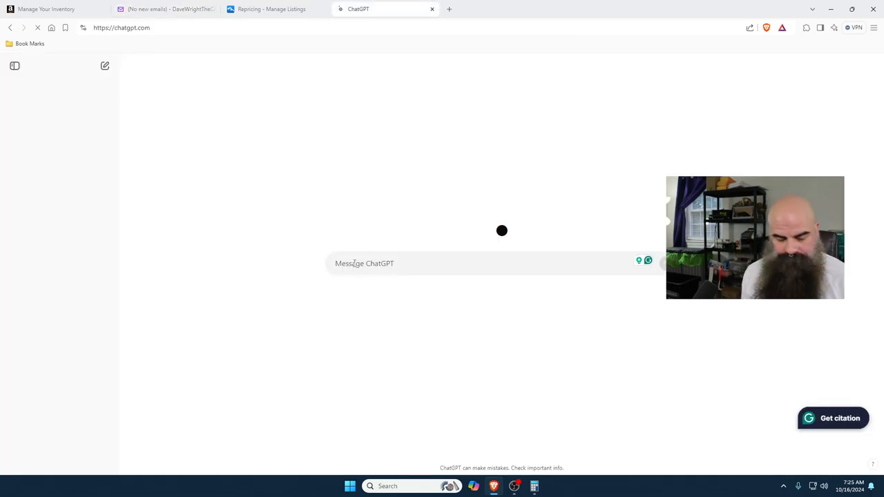
Write the prompt 'Joel sent me the following email' and paste in the supplier's email
{"action": "type", "text": "Joel"}
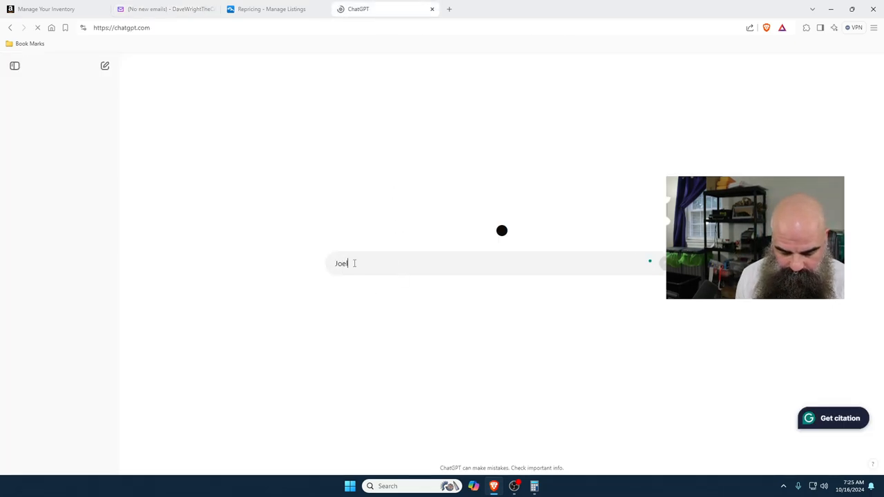
{"action": "type", "text": "sent me the"}
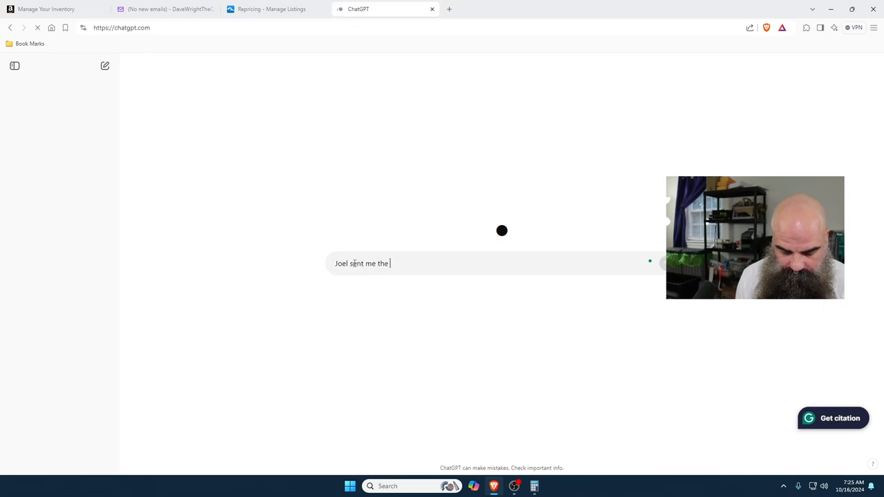
{"action": "type", "text": "followin"}
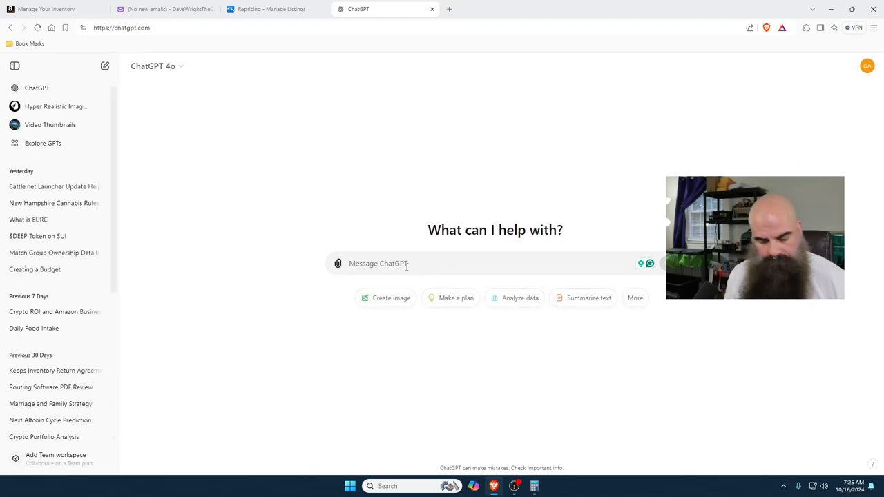
{"action": "type", "text": "Joel s"}
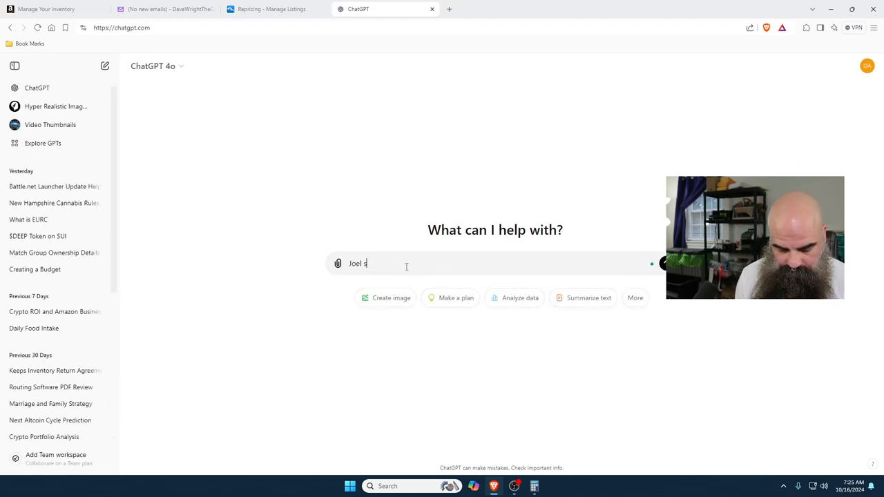
{"action": "type", "text": "ent me the follw"}
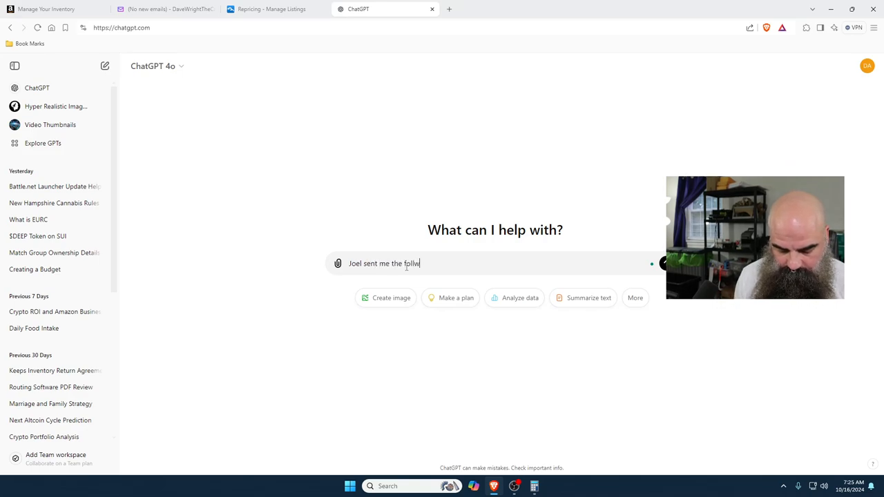
{"action": "type", "text": "owing email:"}
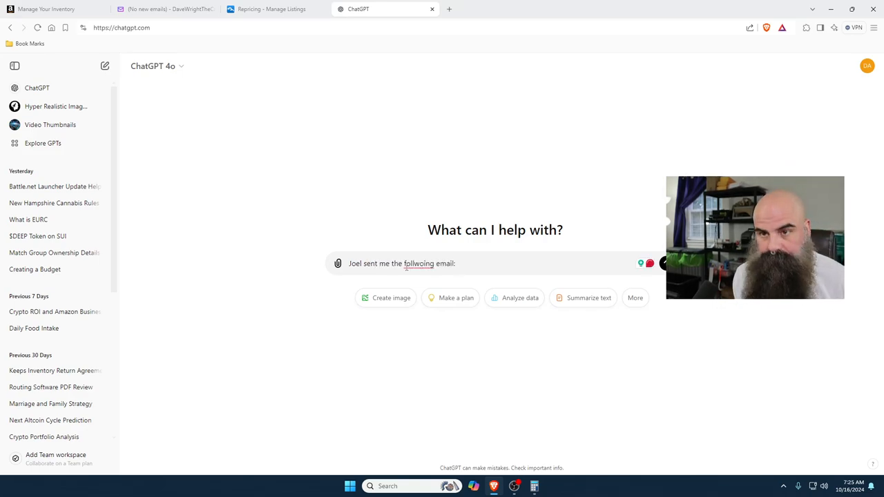
{"action": "right_click", "coordinate": [419, 263]}
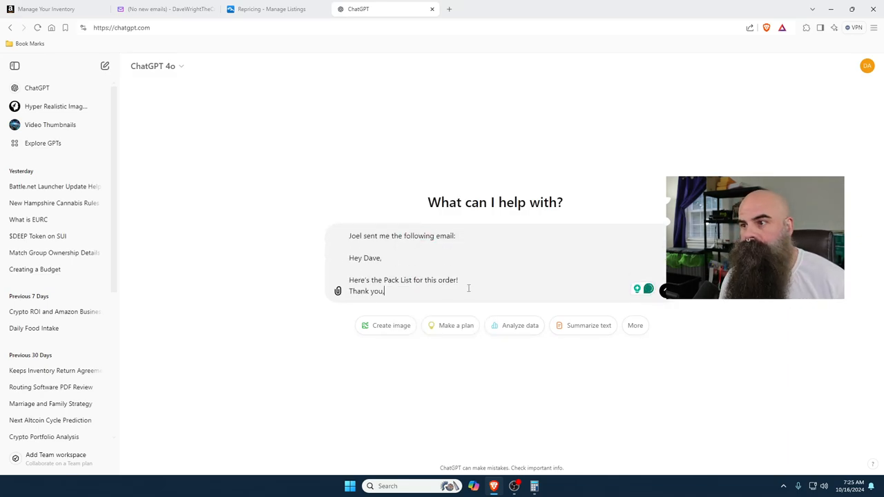
Add 'I need to respond and say the label are attached.', send the prompt, and copy the drafted reply
{"action": "type", "text": ","}
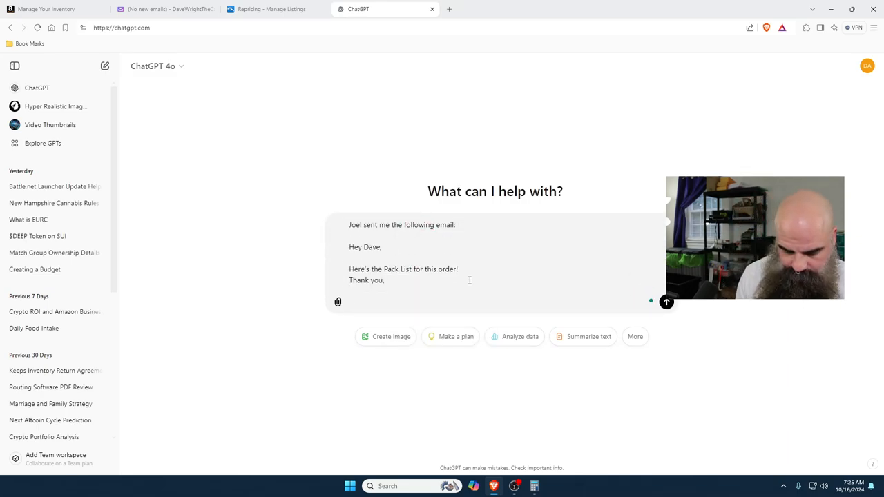
{"action": "type", "text": "I need to respond and say t"}
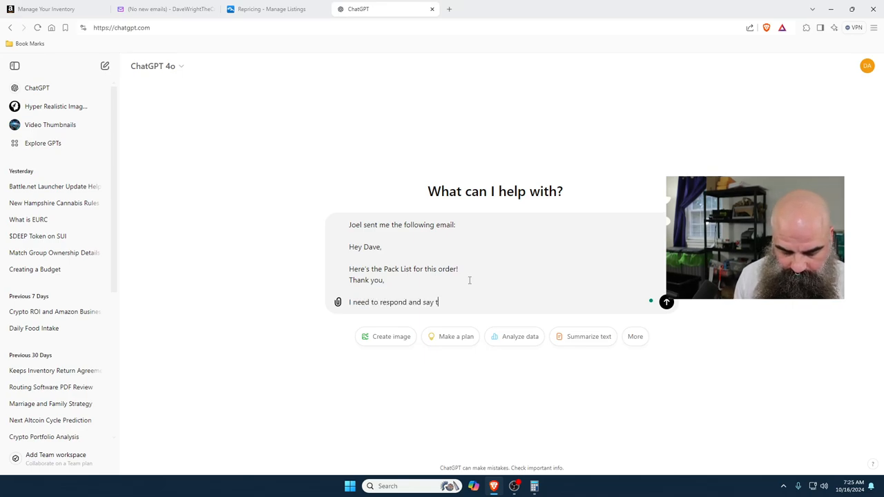
{"action": "type", "text": "he label are"}
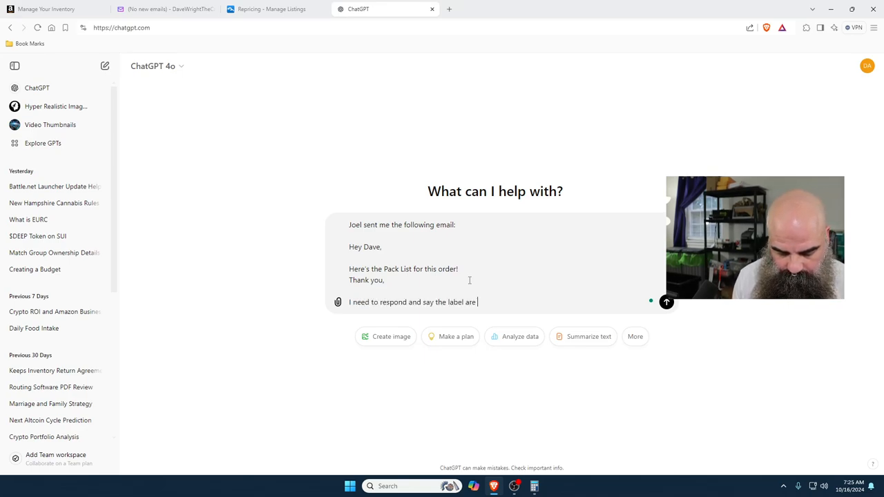
{"action": "type", "text": "attached."}
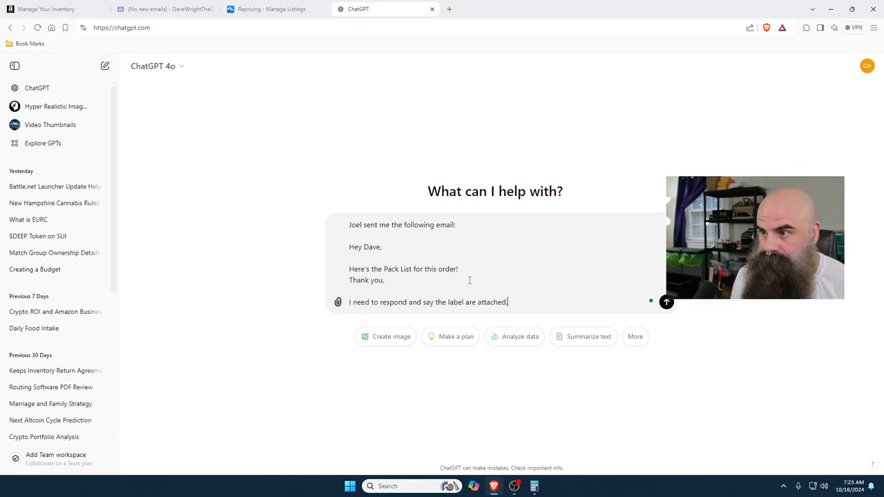
{"action": "left_click", "coordinate": [665, 302]}
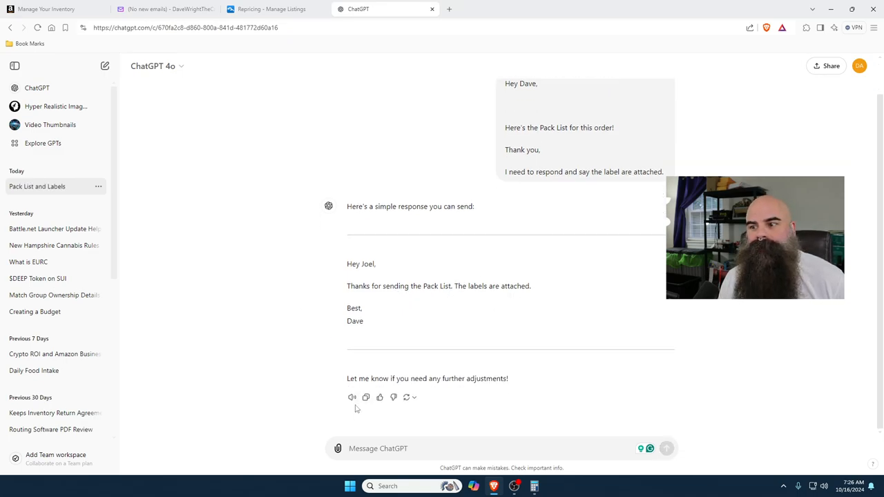
{"action": "left_click", "coordinate": [166, 9]}
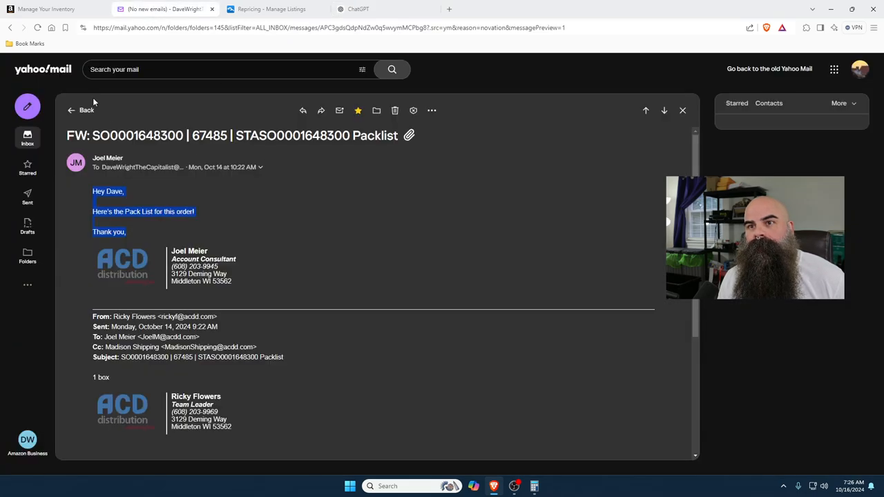
{"action": "left_click", "coordinate": [303, 111]}
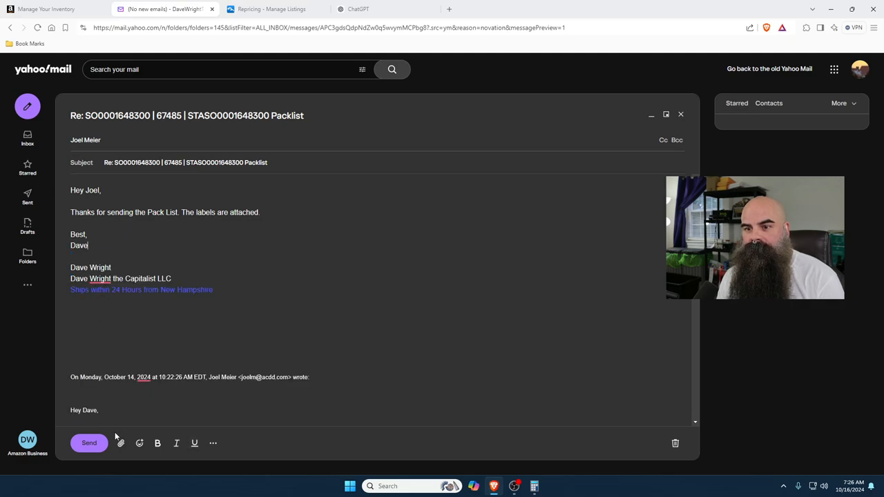
{"action": "left_click", "coordinate": [120, 443]}
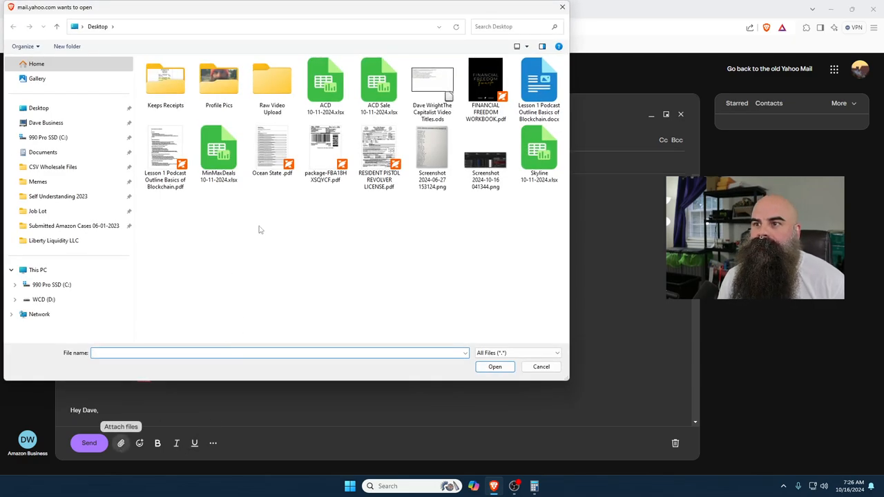
{"action": "left_click", "coordinate": [325, 148]}
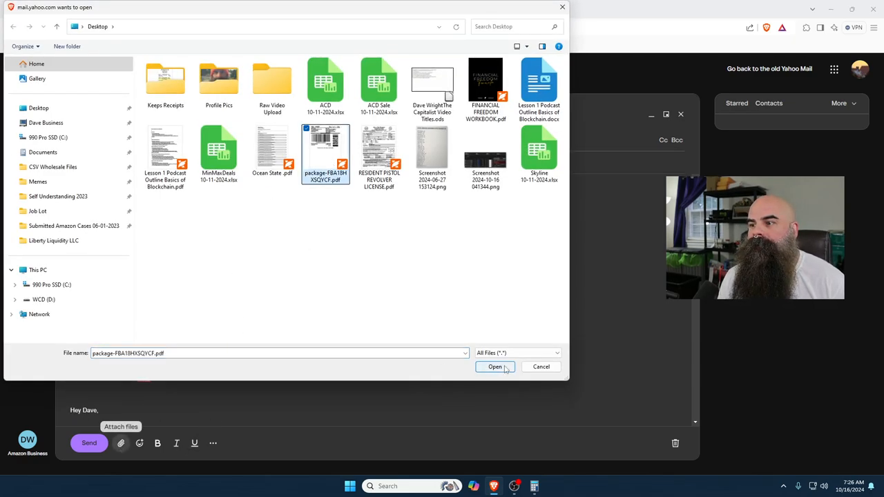
{"action": "left_click", "coordinate": [494, 366]}
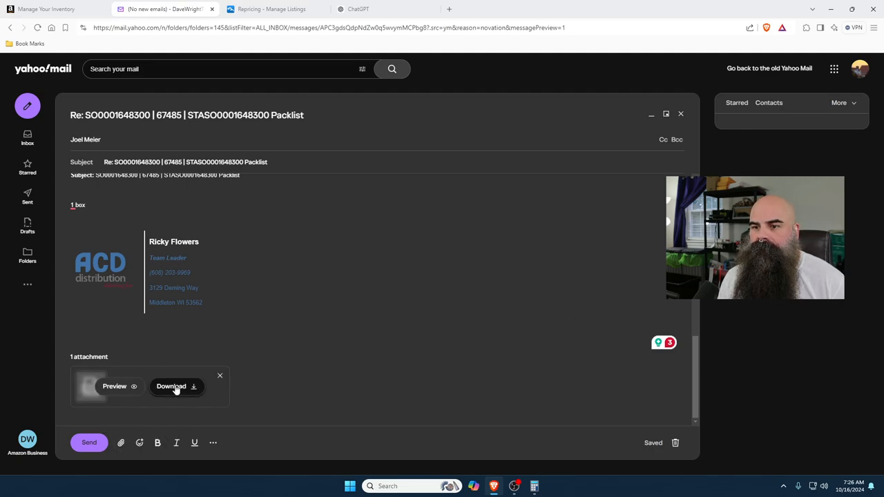
Preview the attached box labels PDF, close the preview, and send the reply
{"action": "left_click", "coordinate": [114, 386]}
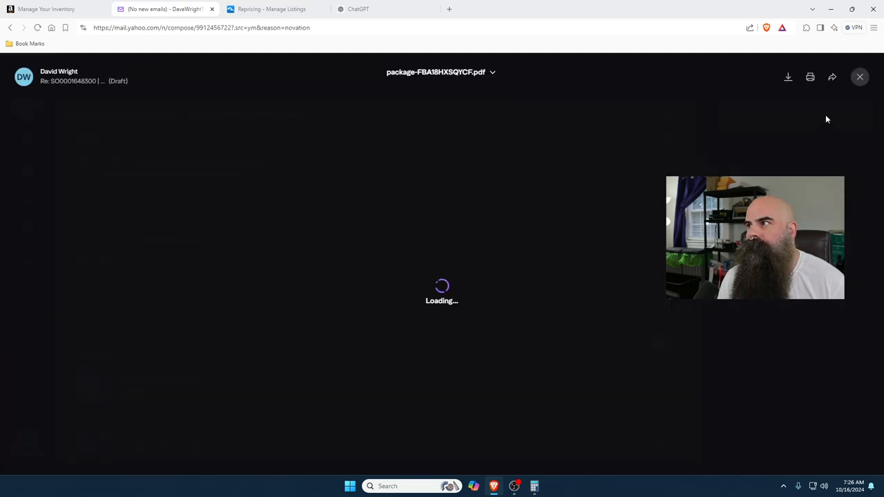
{"action": "left_click", "coordinate": [859, 76]}
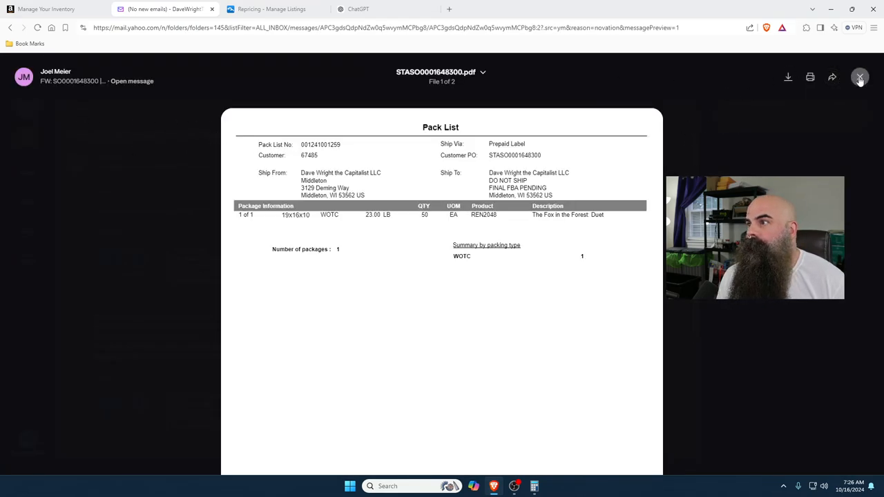
{"action": "left_click", "coordinate": [859, 77]}
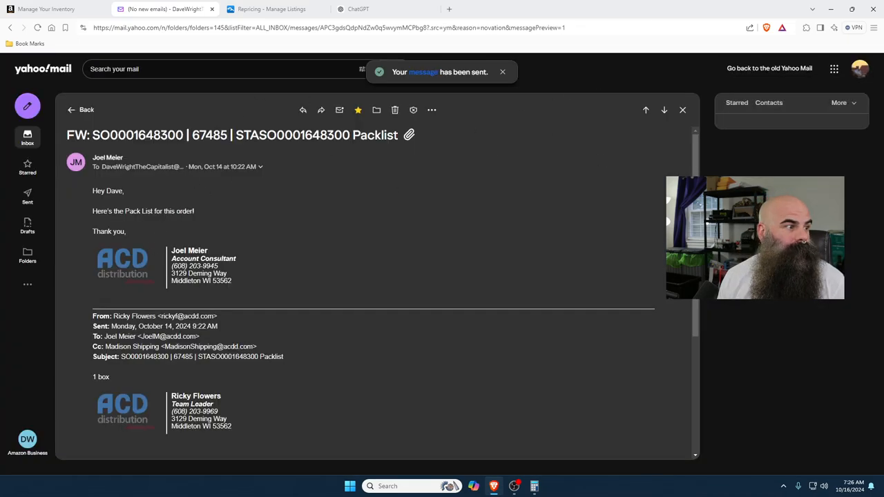